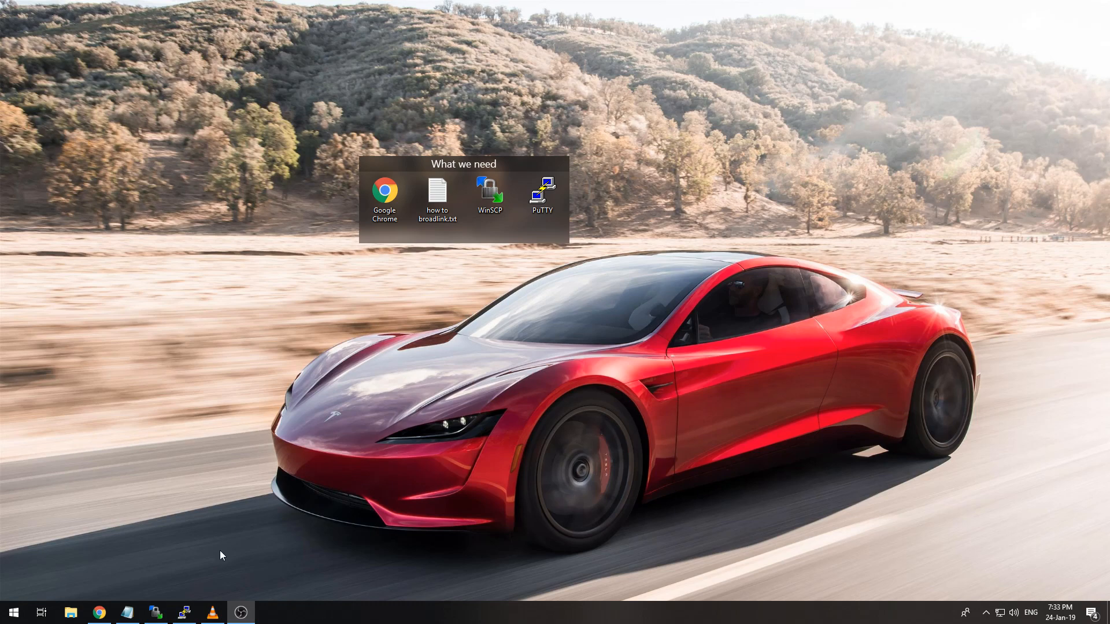
Open the 'how to broadlink.txt' installation notes from the desktop.
double_click(437, 195)
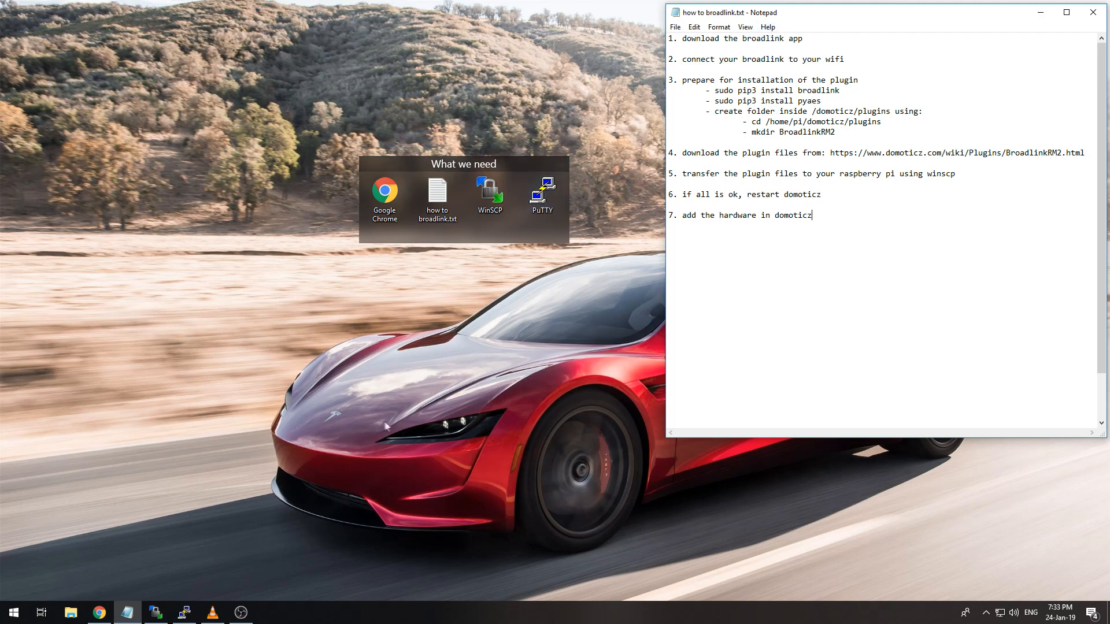
mouse_move(229, 558)
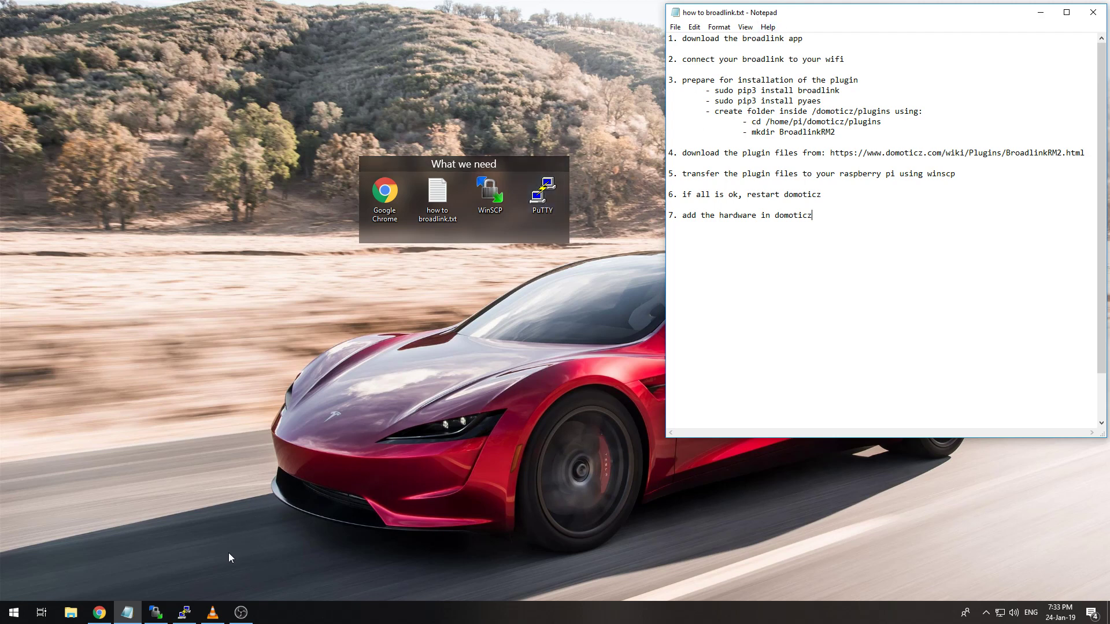
Bring up the VLC recording of the BroadLink e-Control app beside the notes.
click(212, 612)
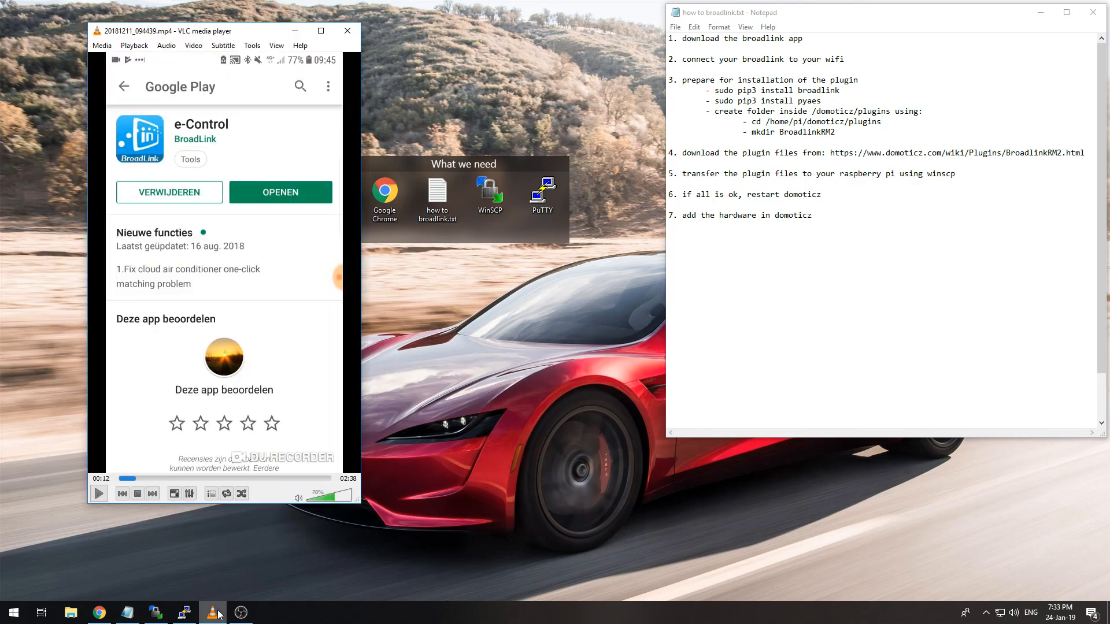
mouse_move(131, 479)
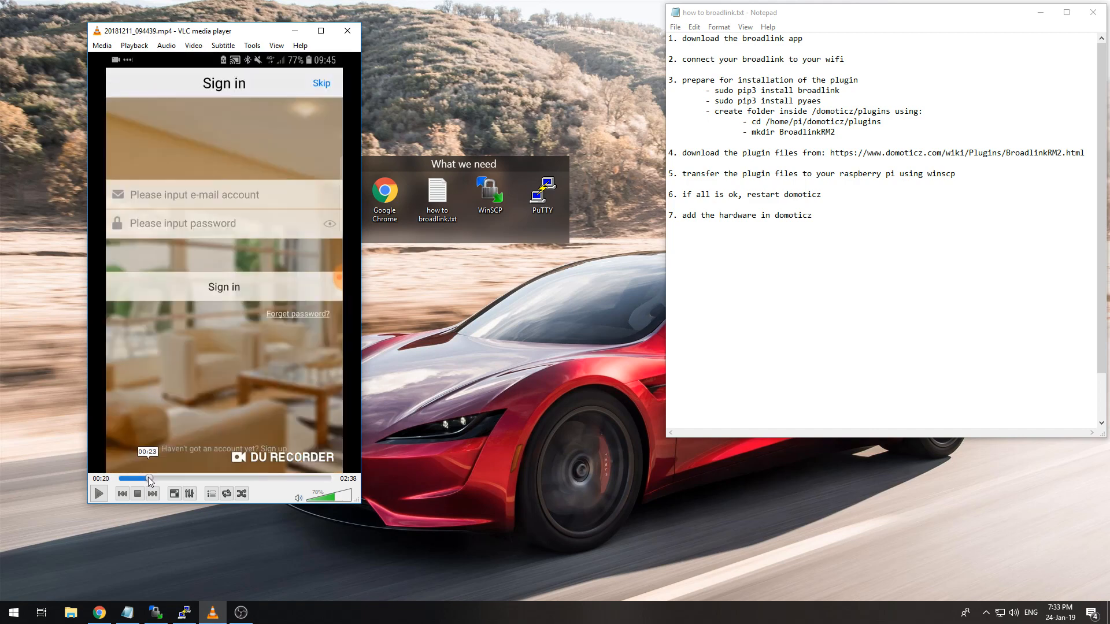
Skip the app recording ahead to the Add remote screen, then minimize VLC.
click(151, 479)
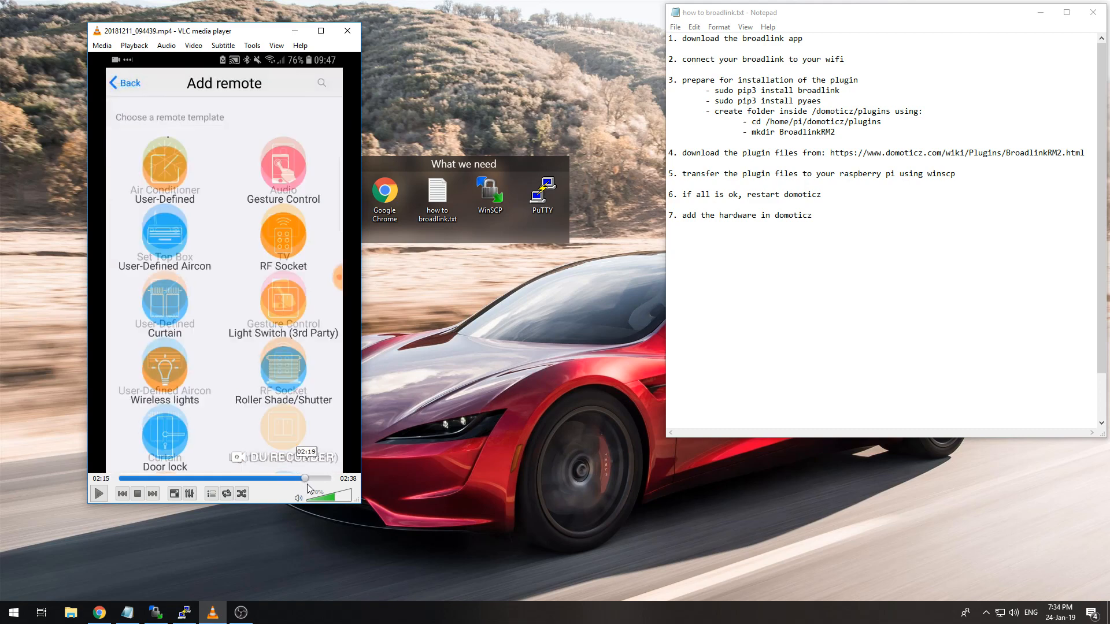
click(282, 166)
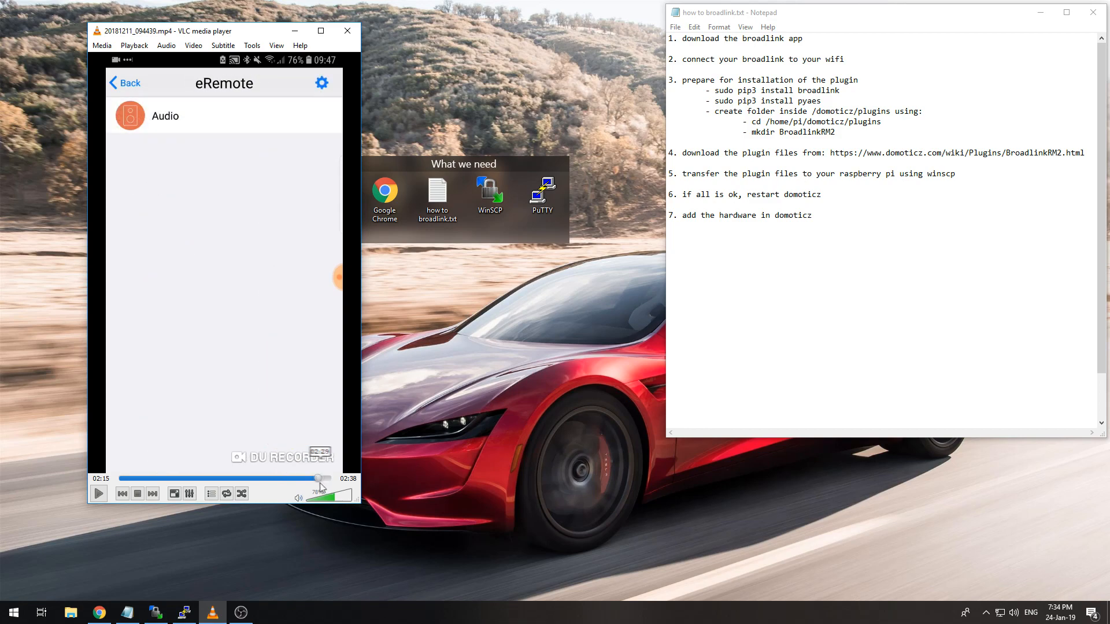
click(164, 116)
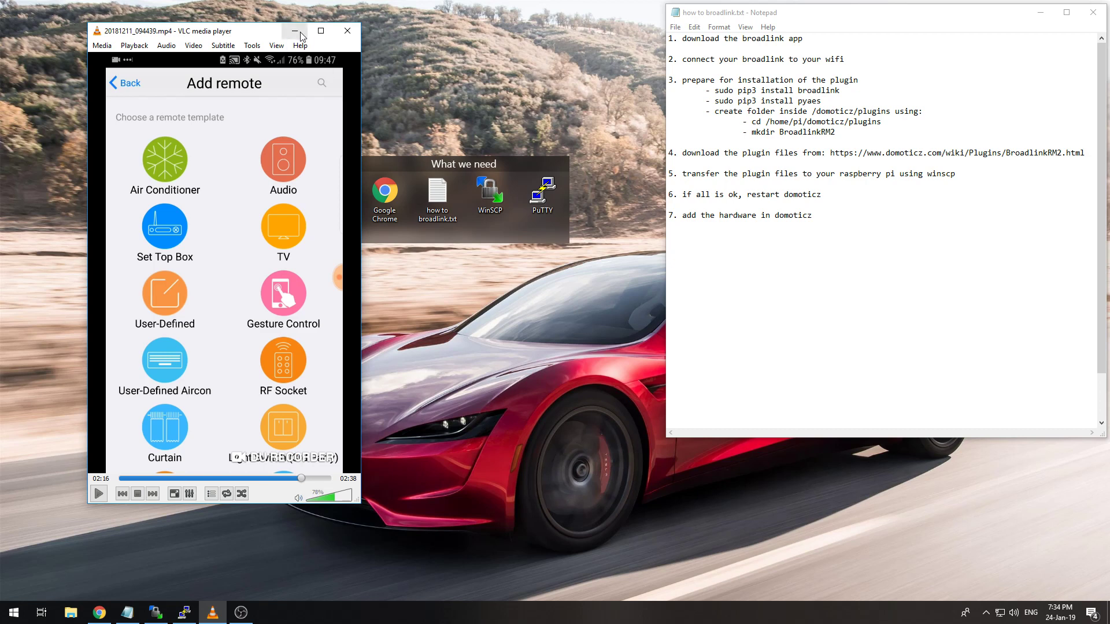
mouse_move(294, 32)
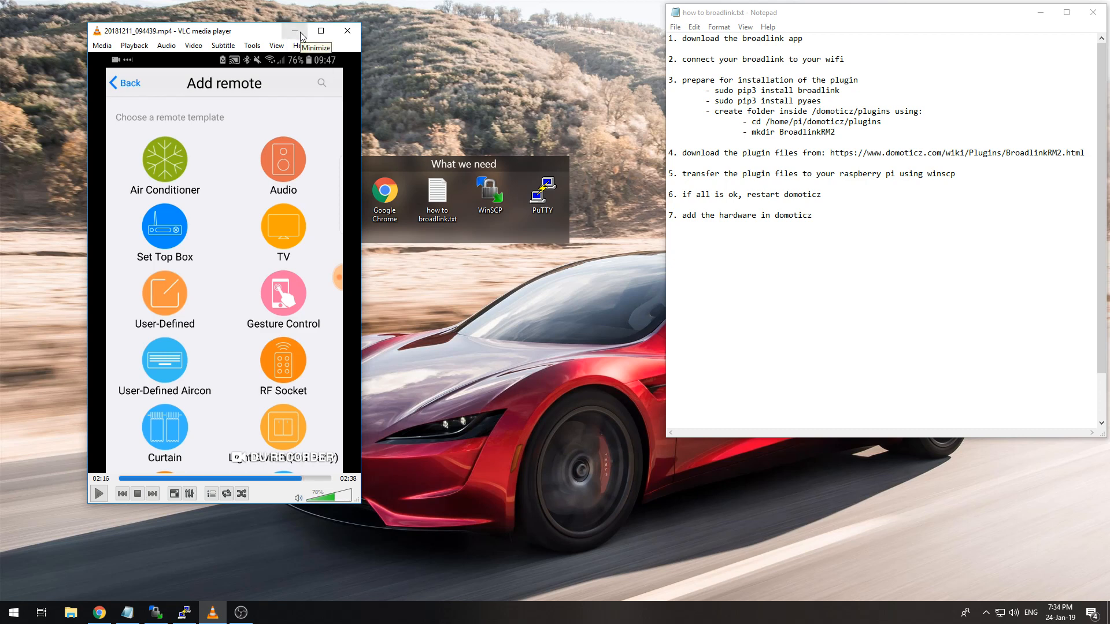
click(293, 31)
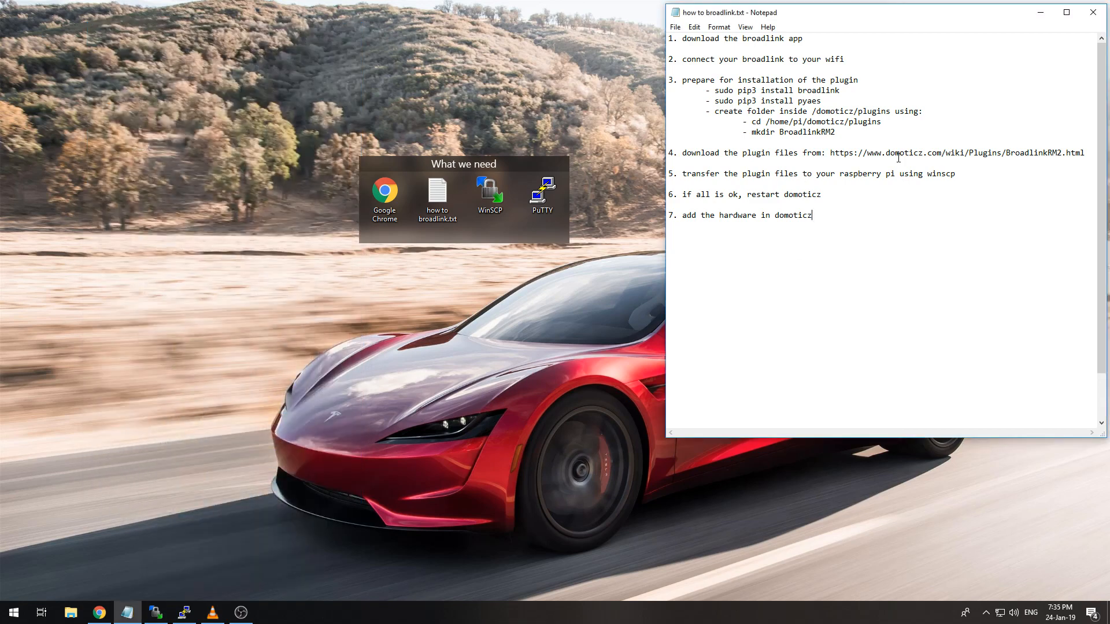
mouse_move(878, 89)
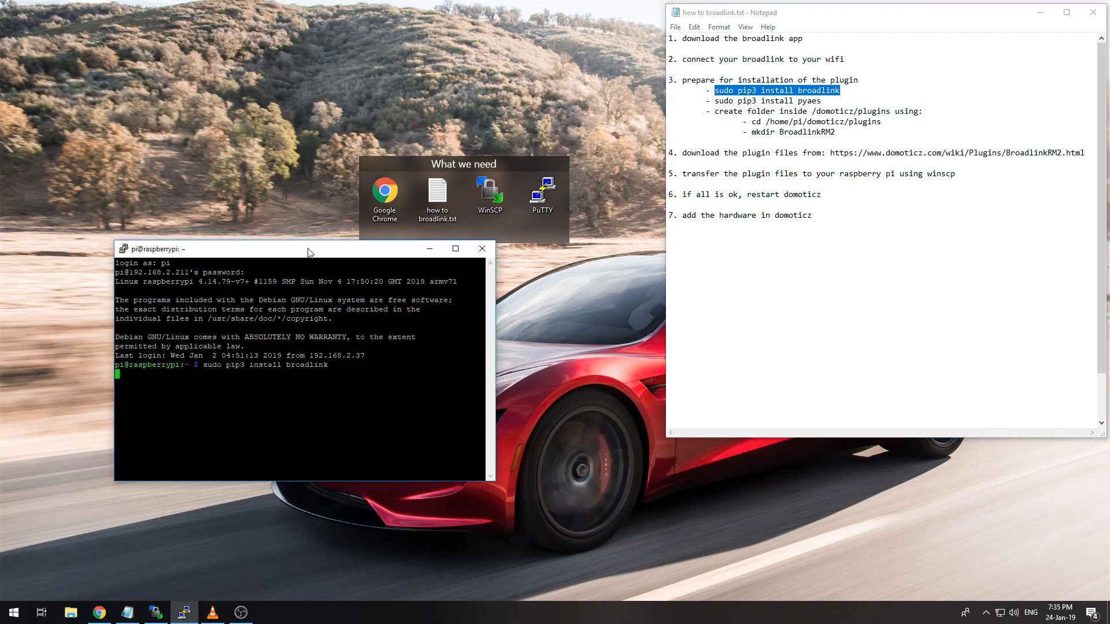
Raise the PuTTY window after the broadlink install and return to the Notepad guide.
drag(308, 248, 297, 65)
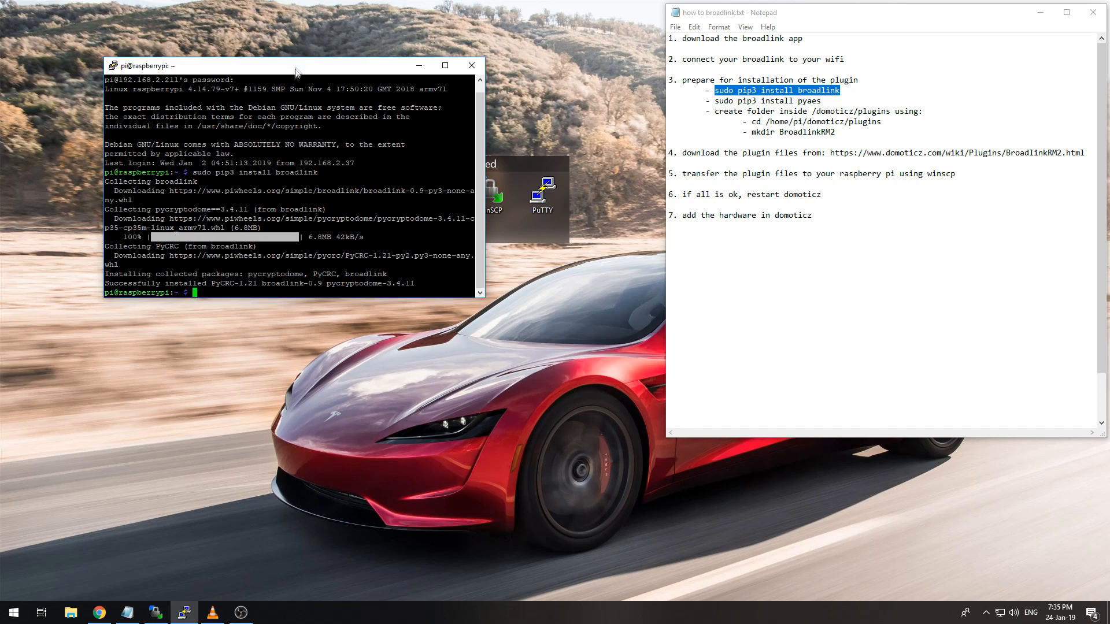
click(821, 100)
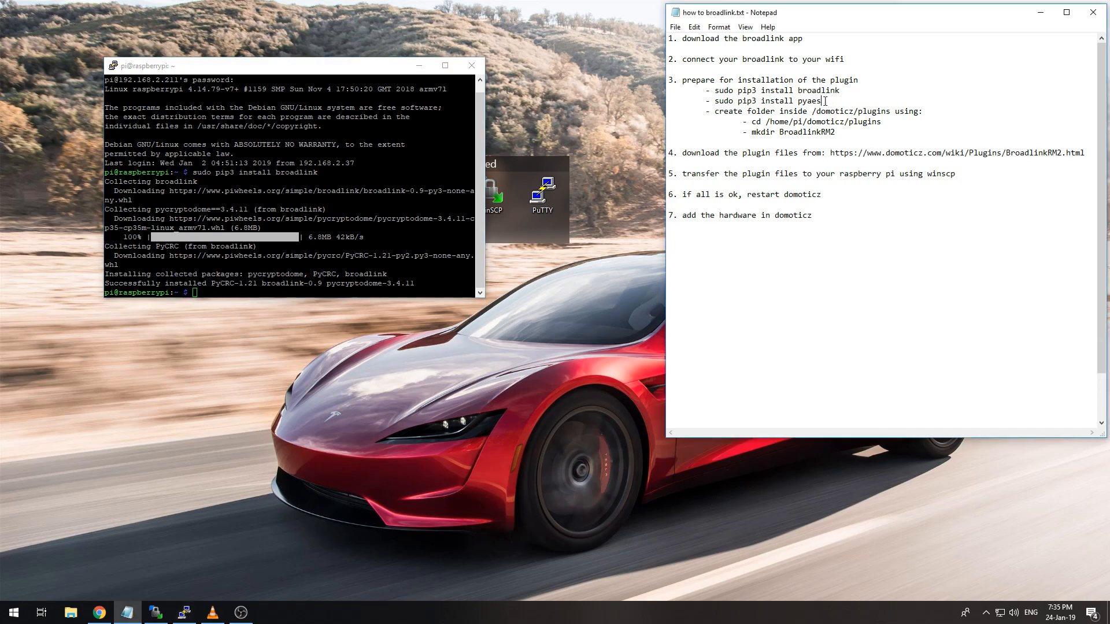
Install pyaes with pip3, change into /home/pi/domoticz/plugins, and copy the BroadlinkRM2 folder name.
triple_click(764, 101)
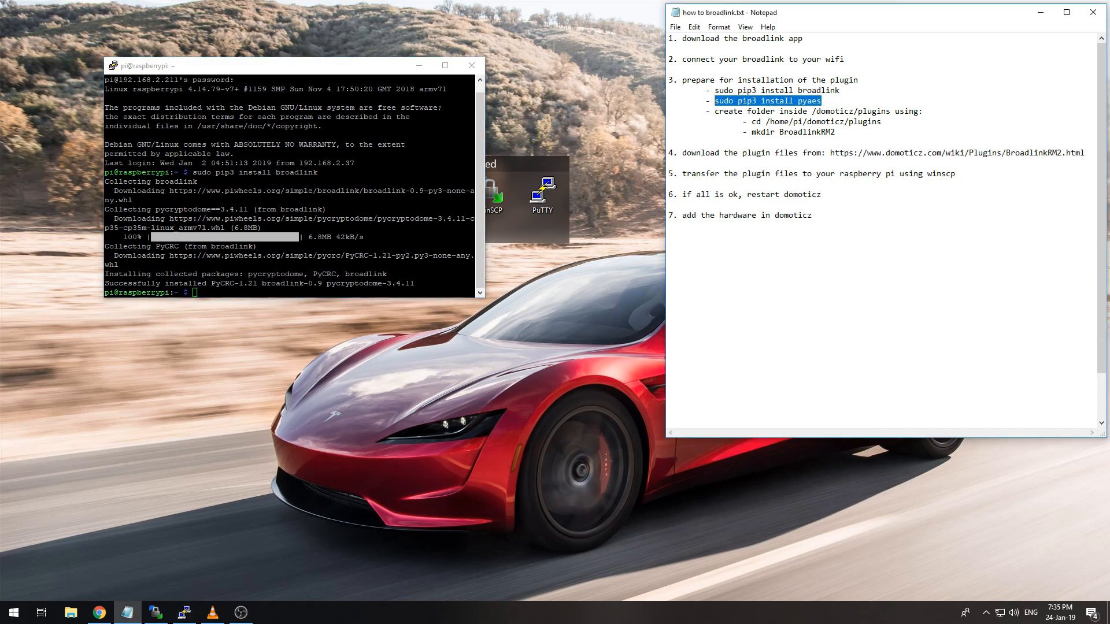
text(sudo pip3 install pyaes)
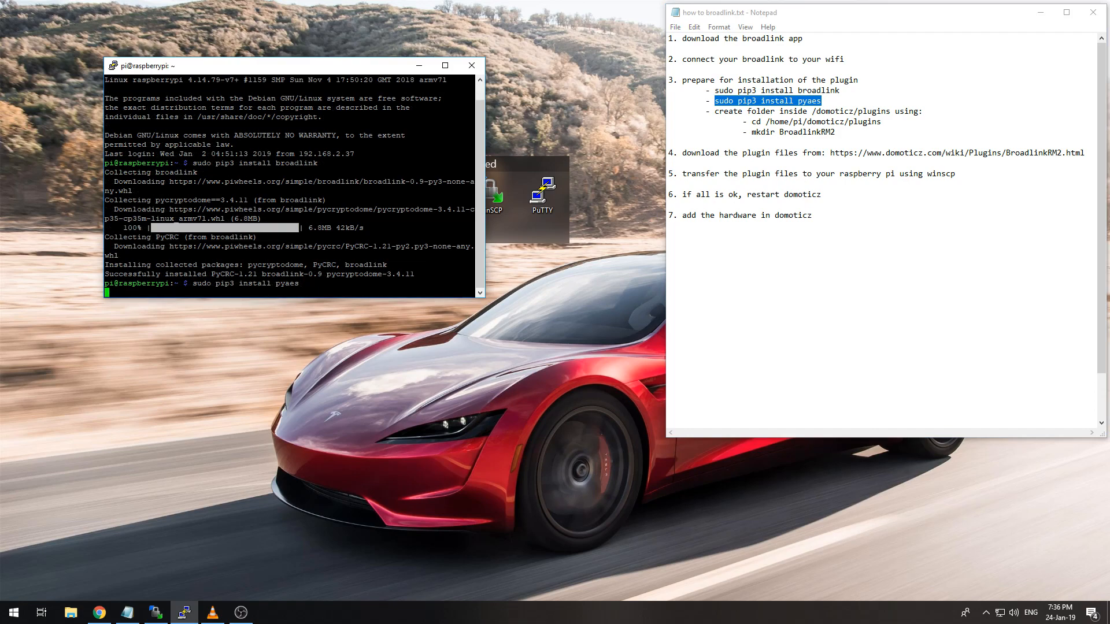
key(Return)
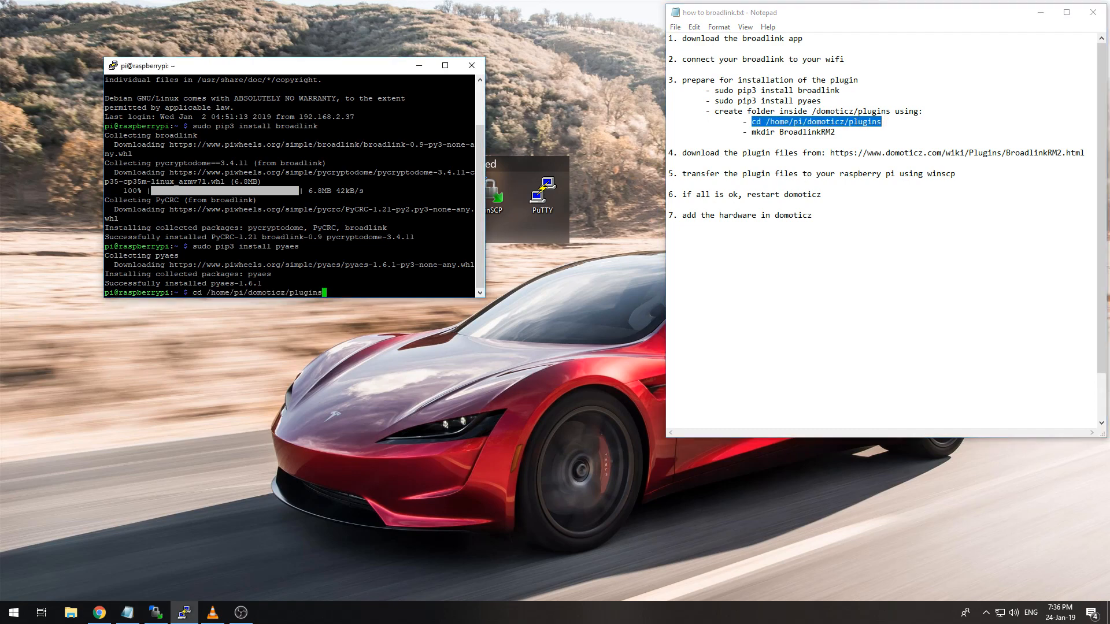
key(Return)
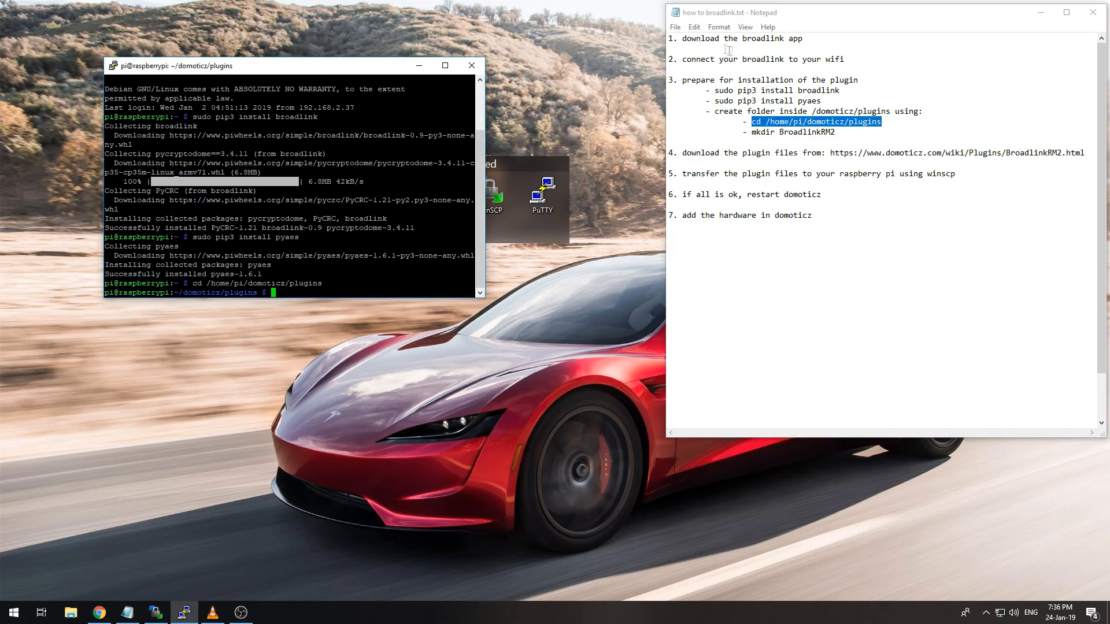
click(839, 132)
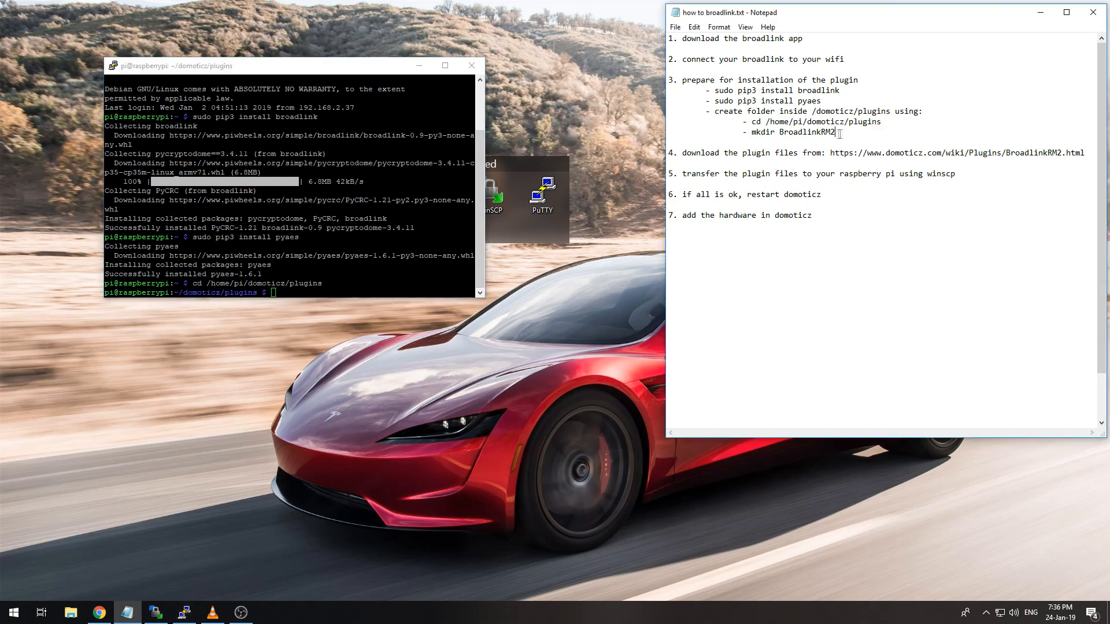
double_click(791, 132)
text(mkdir BroadlinkRM2)
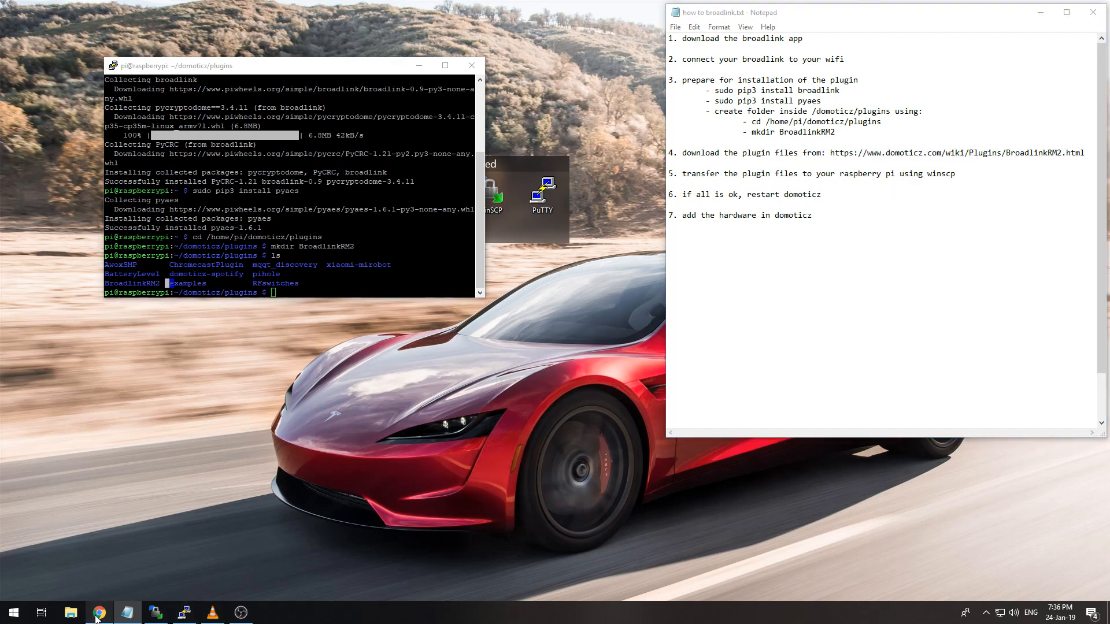
Download plugin.py, plugin_http.py, plugin_http.sh and plugin_send.py from the Dropbox Broadlink folder.
click(98, 612)
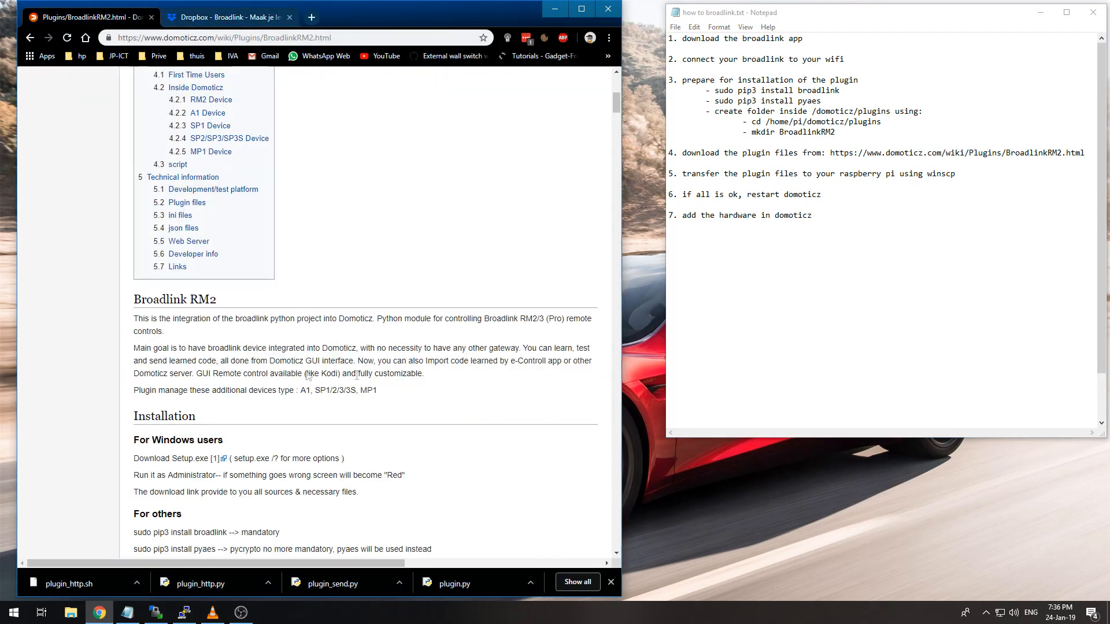
scroll(down, 3)
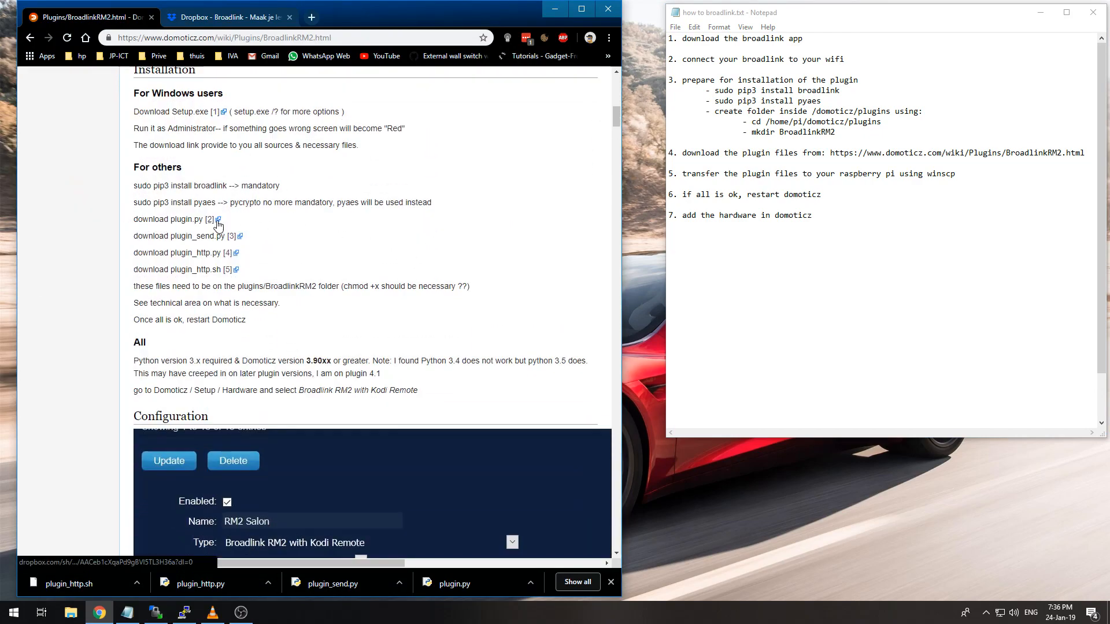
click(228, 16)
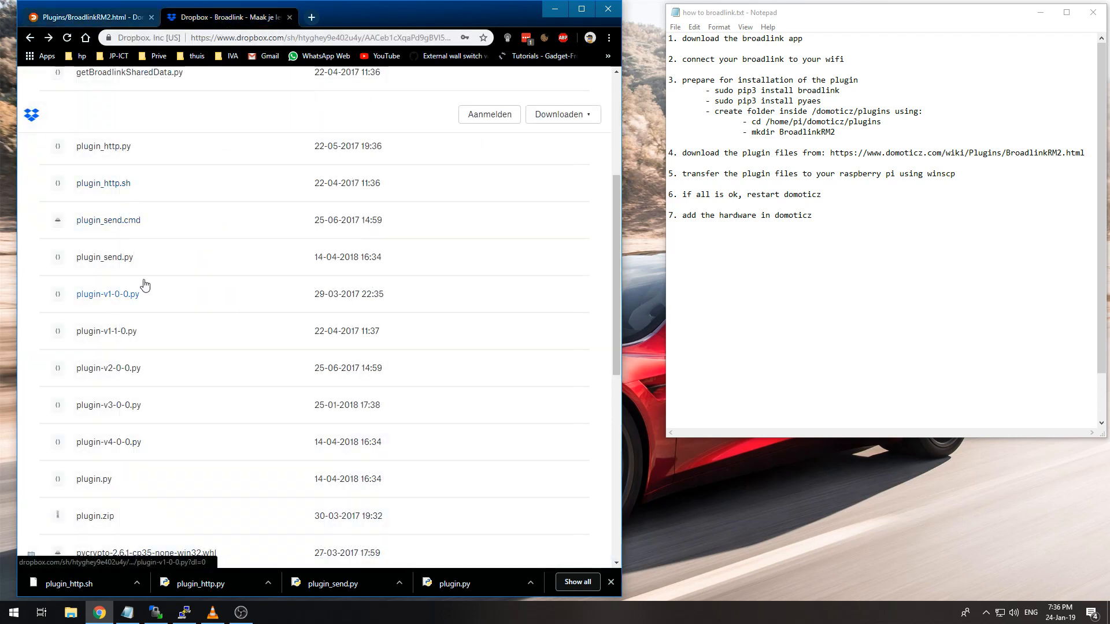
mouse_move(161, 295)
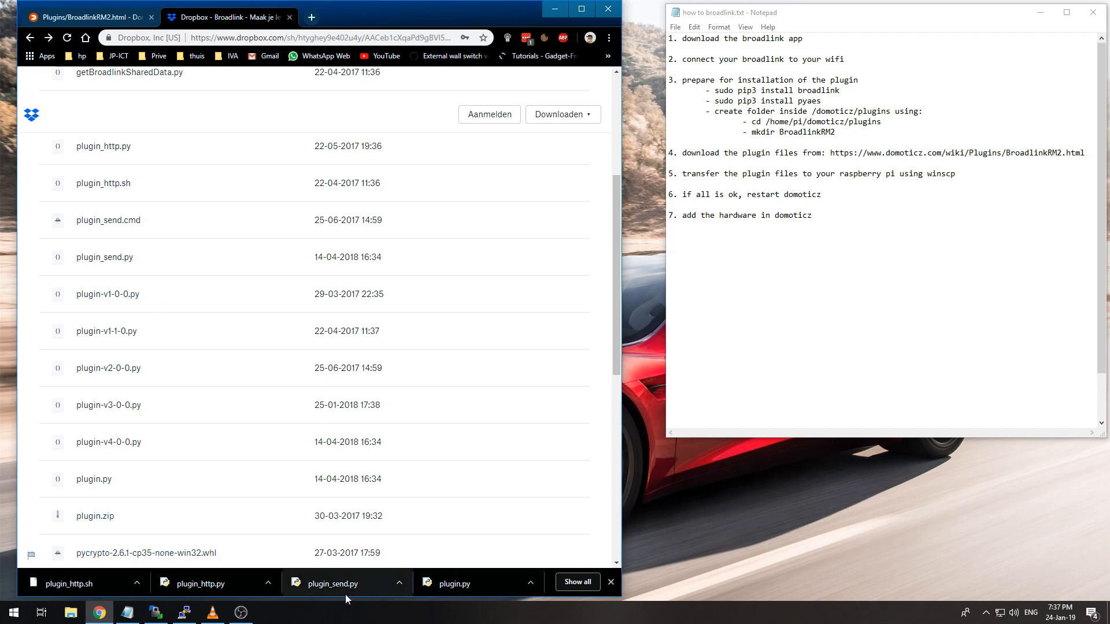
mouse_move(199, 583)
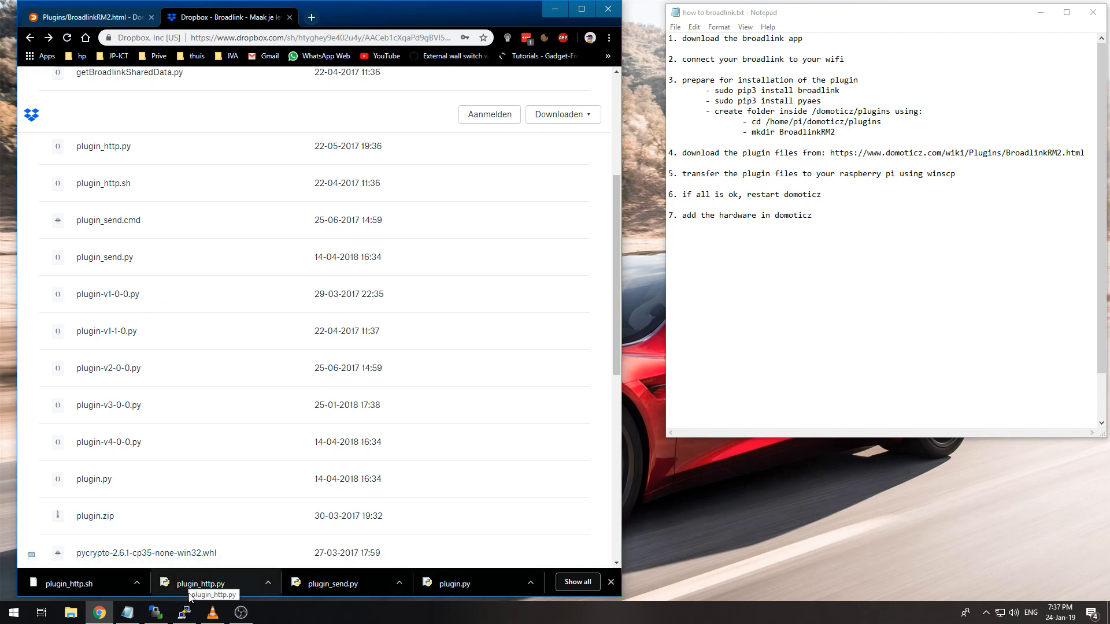
mouse_move(91, 593)
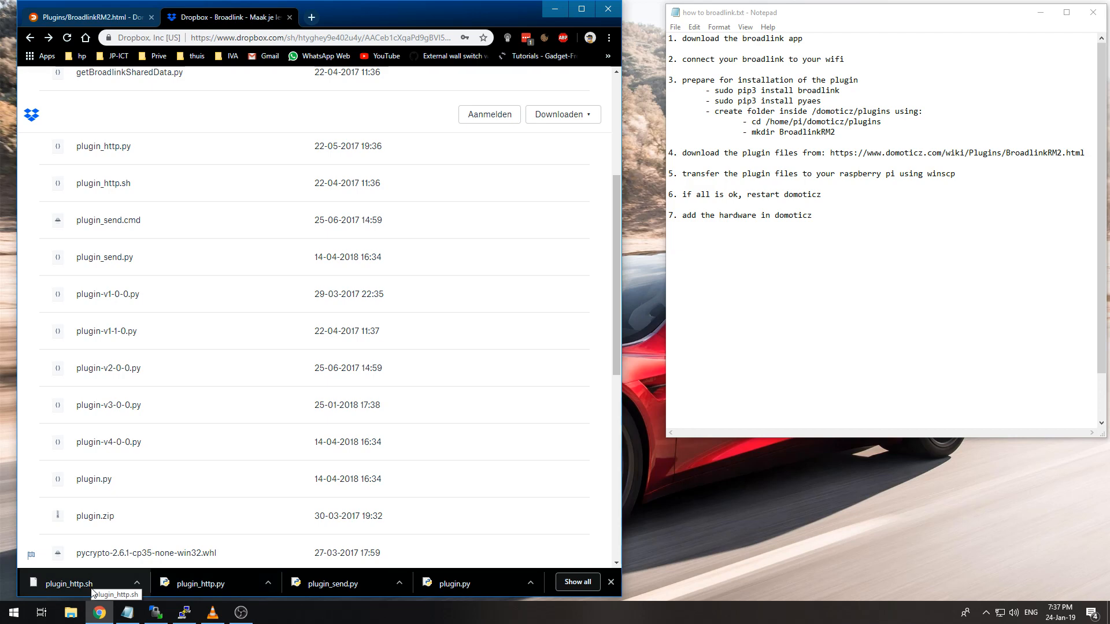
mouse_move(103, 183)
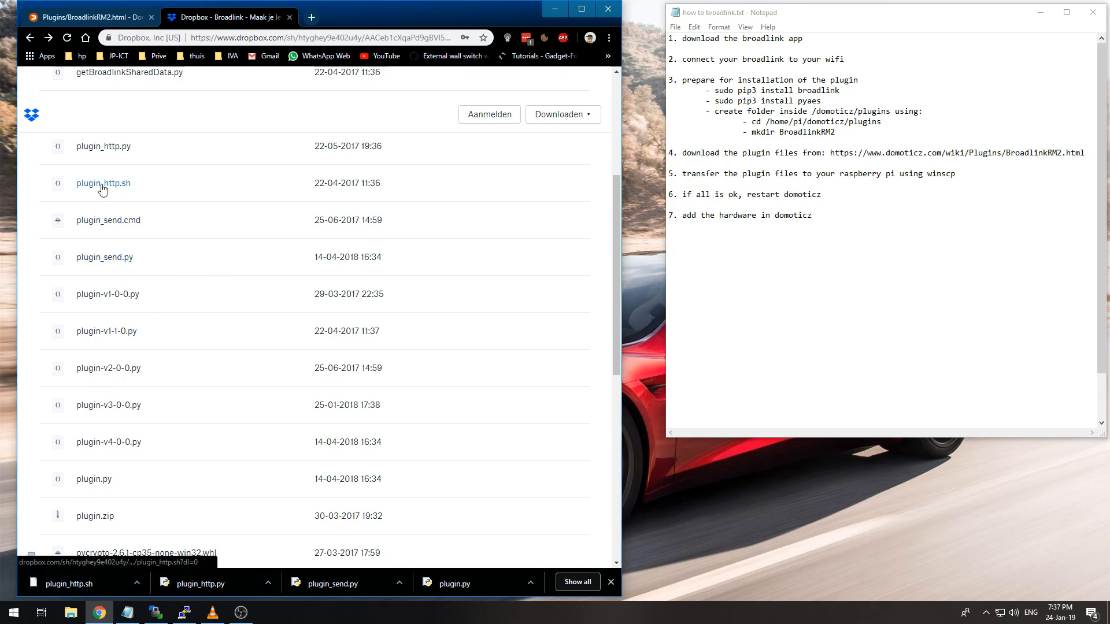
mouse_move(9, 192)
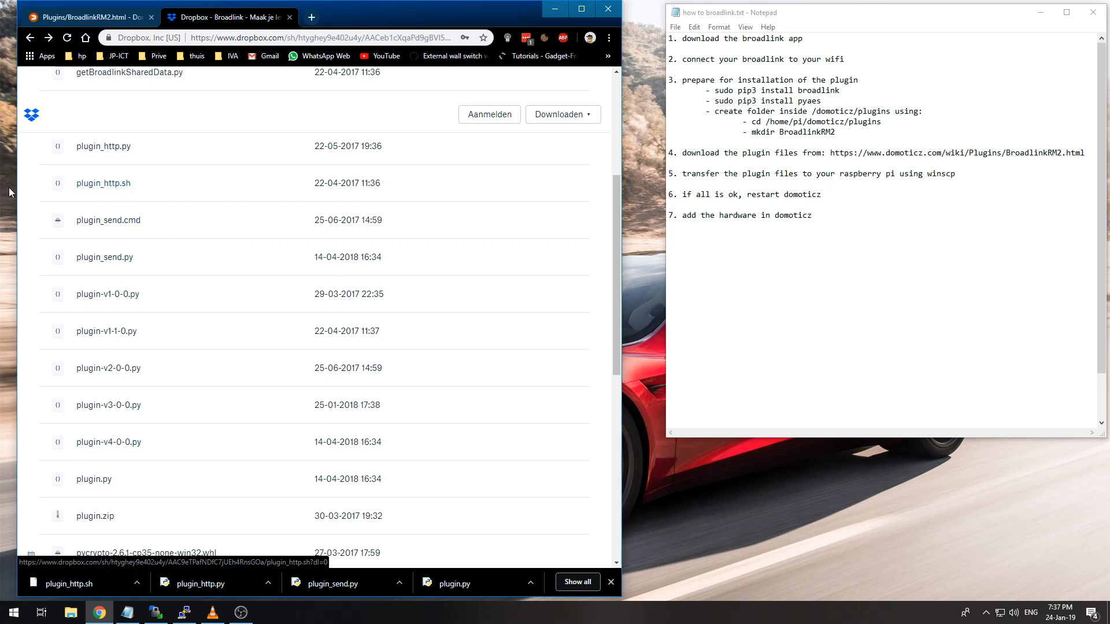
mouse_move(103, 183)
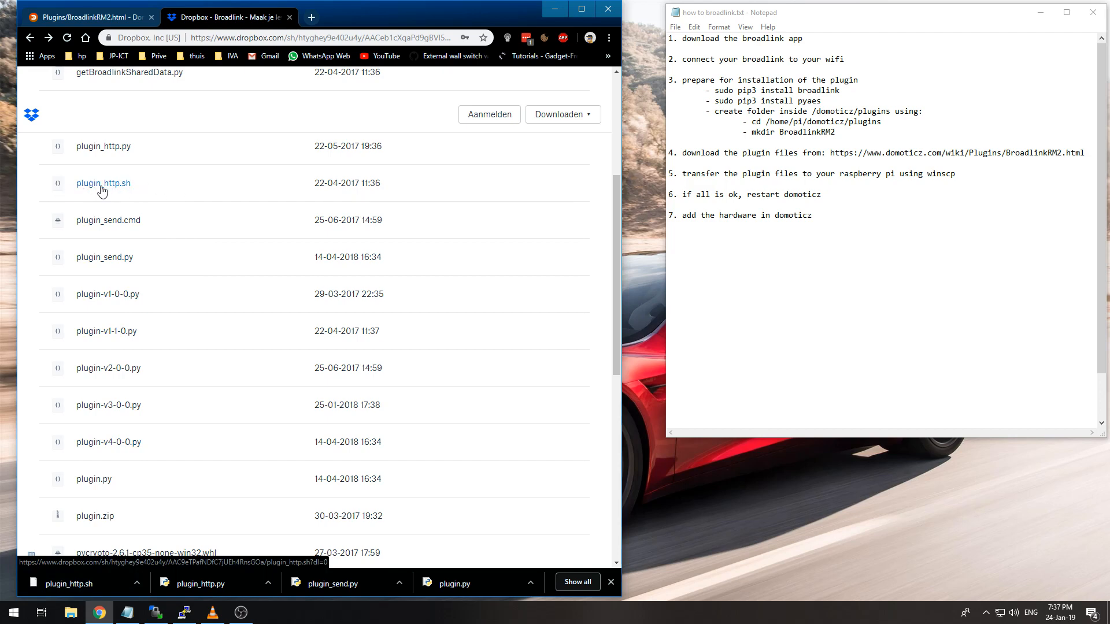
scroll(up, 3)
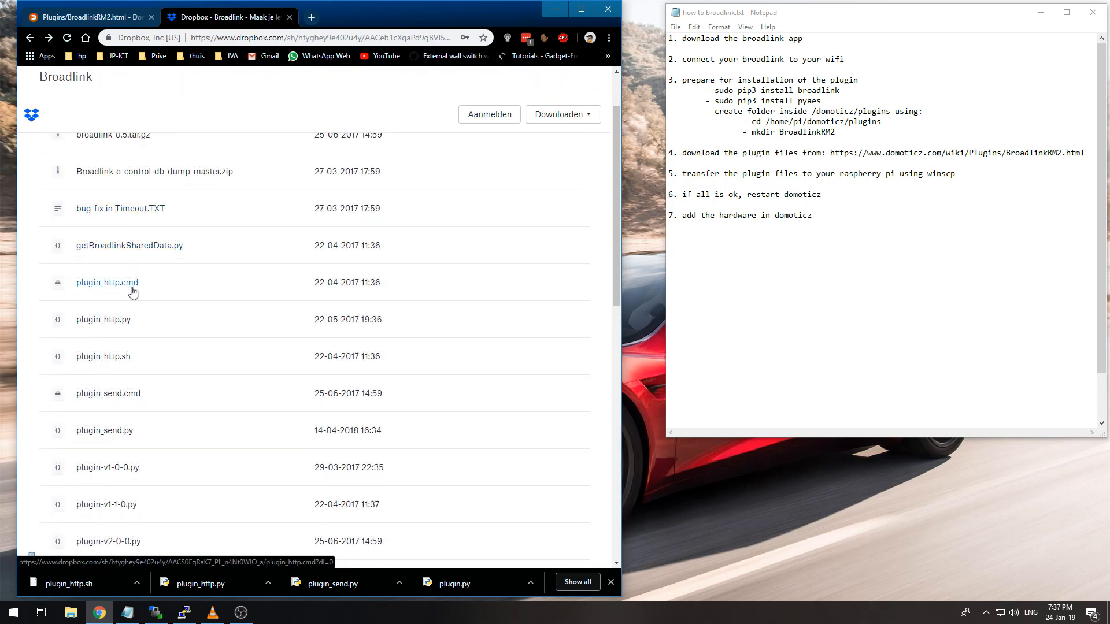
scroll(up, 3)
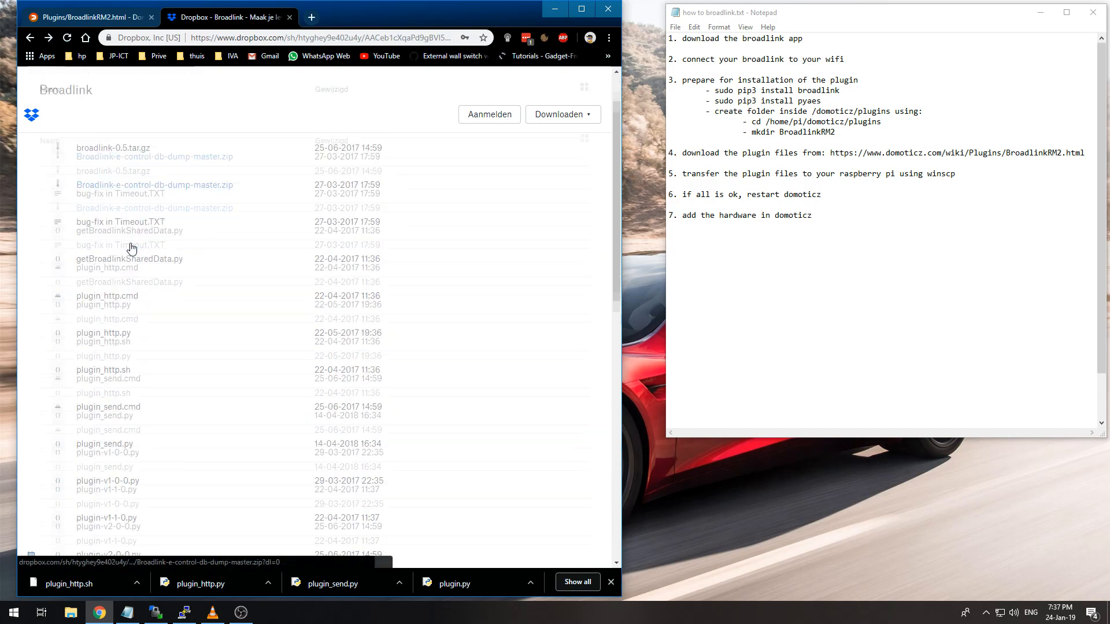
scroll(down, 3)
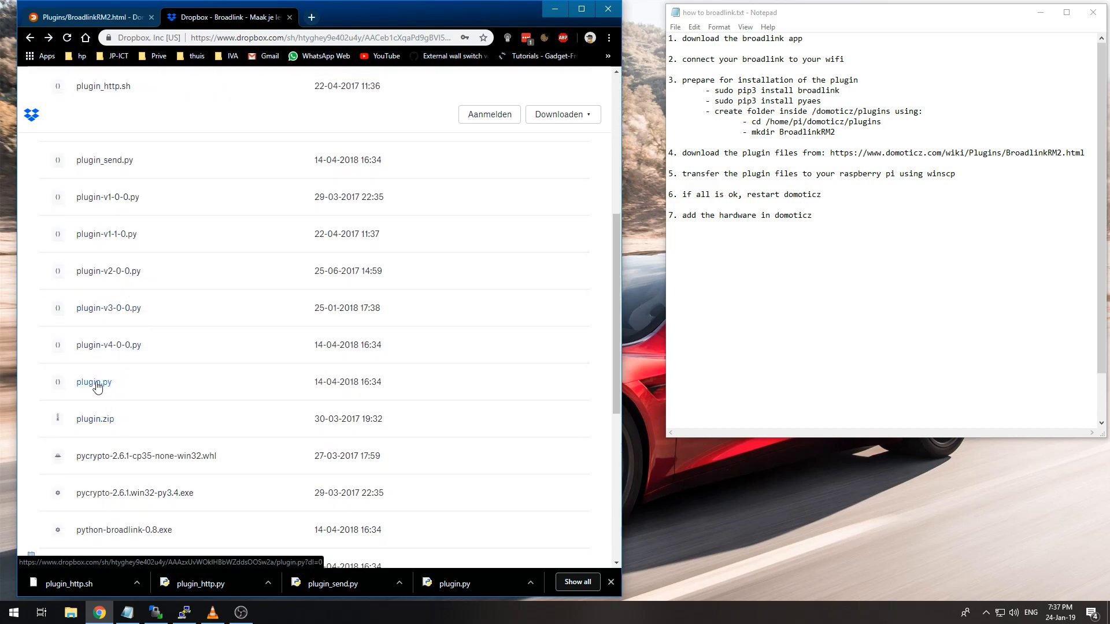
scroll(up, 3)
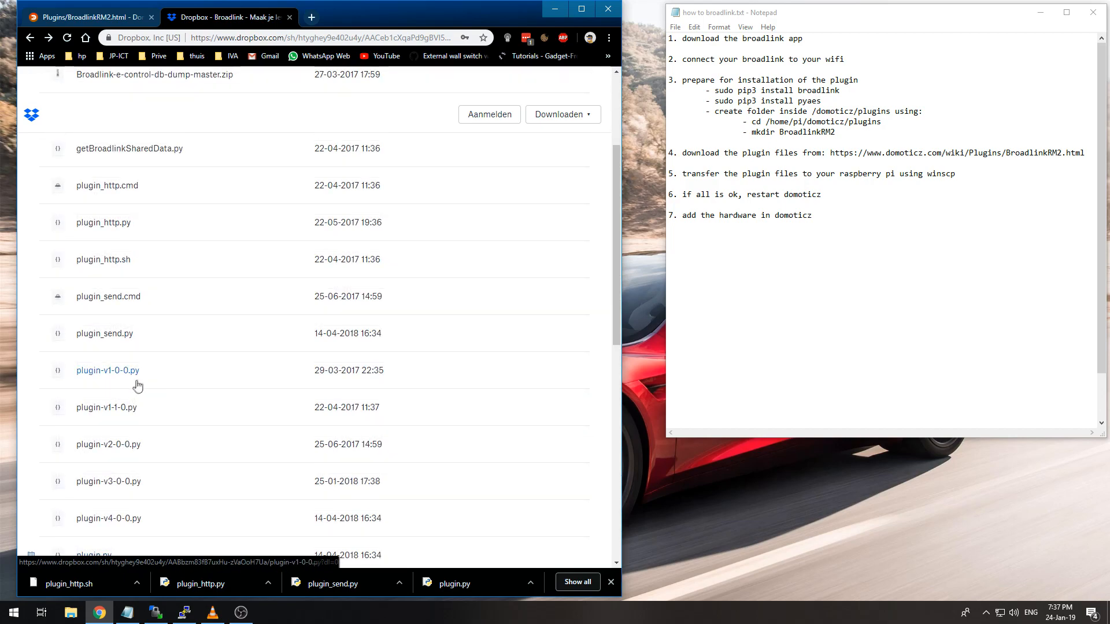
mouse_move(126, 297)
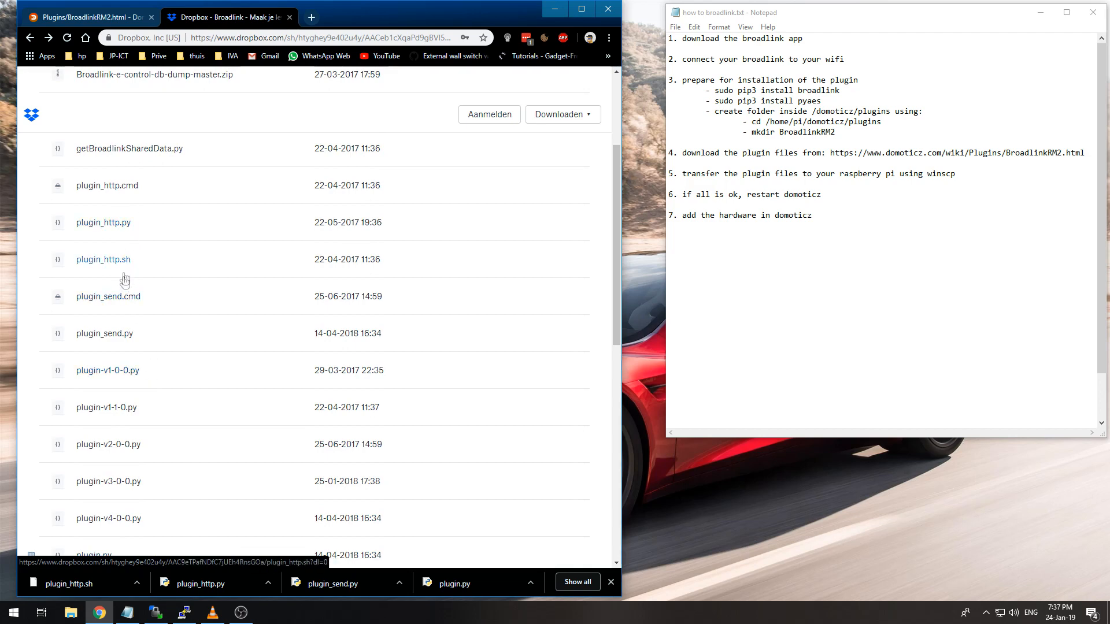
mouse_move(115, 350)
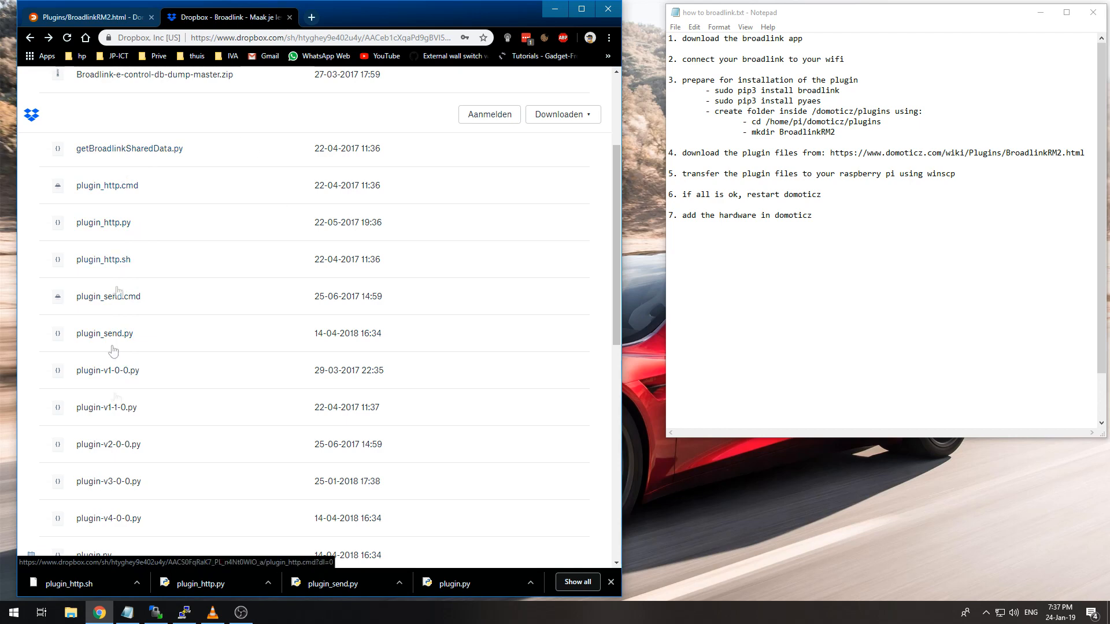
scroll(up, 3)
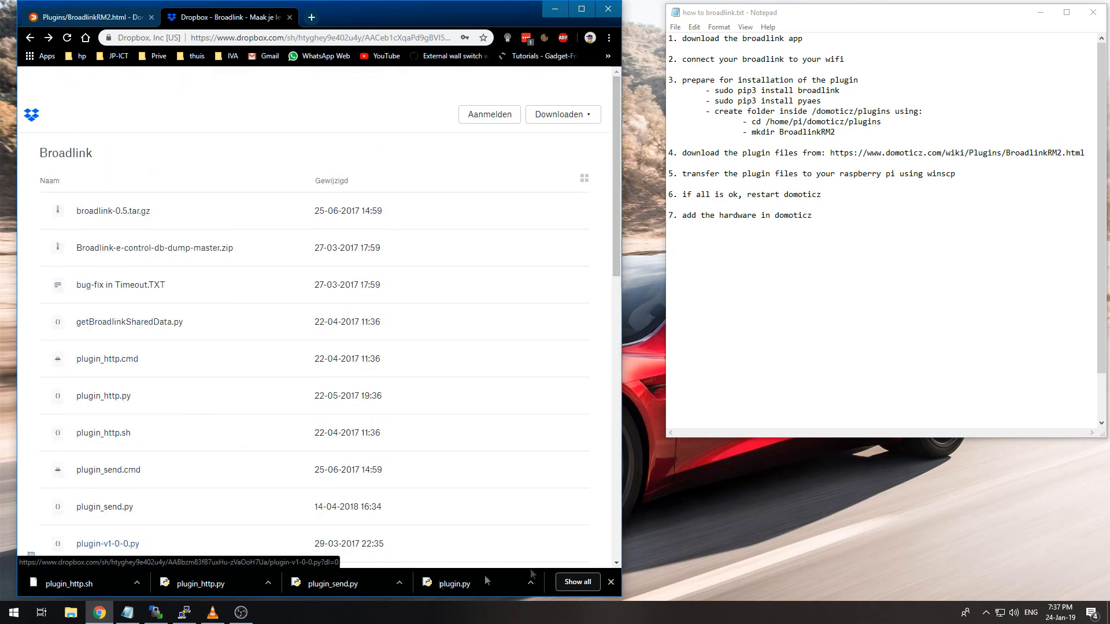
mouse_move(540, 590)
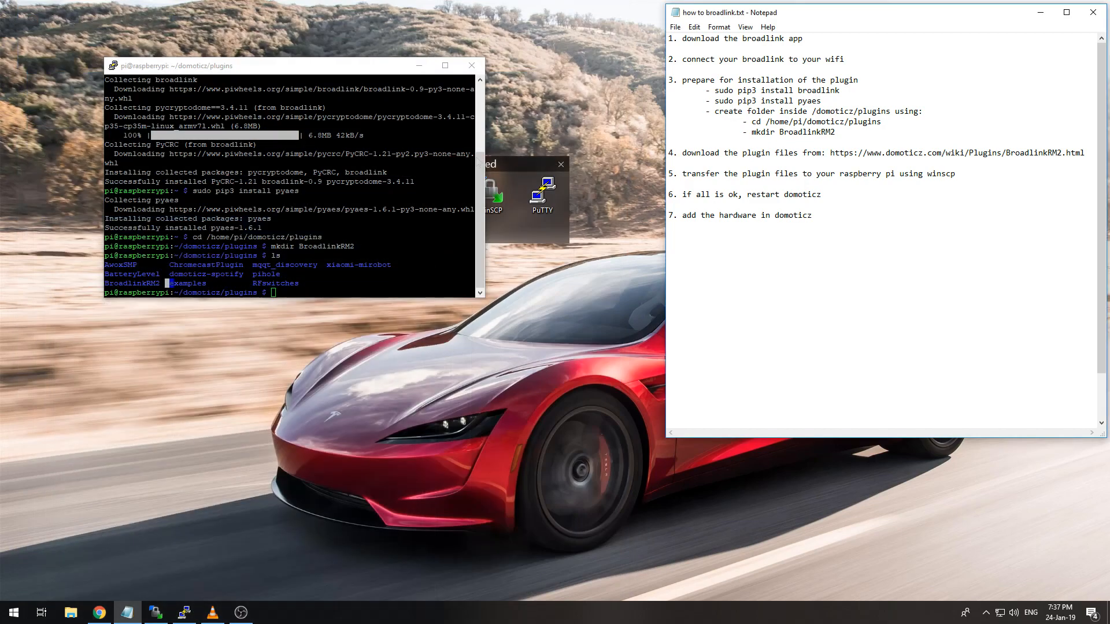
Open the WinSCP session and browse to /home/pi/domoticz/plugins on the Pi.
click(472, 66)
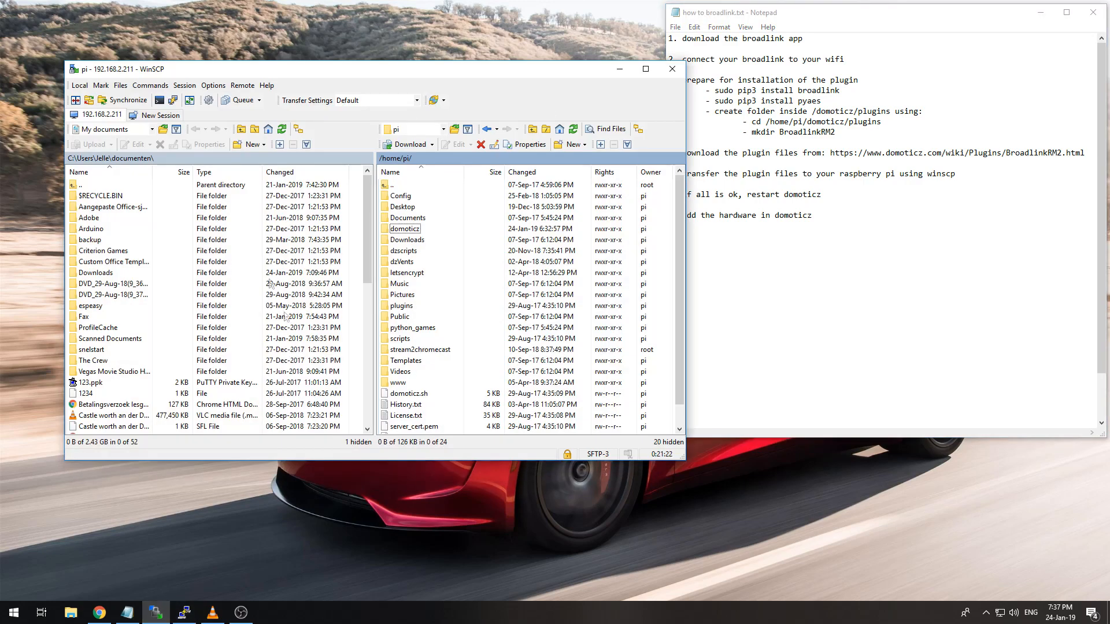
click(407, 218)
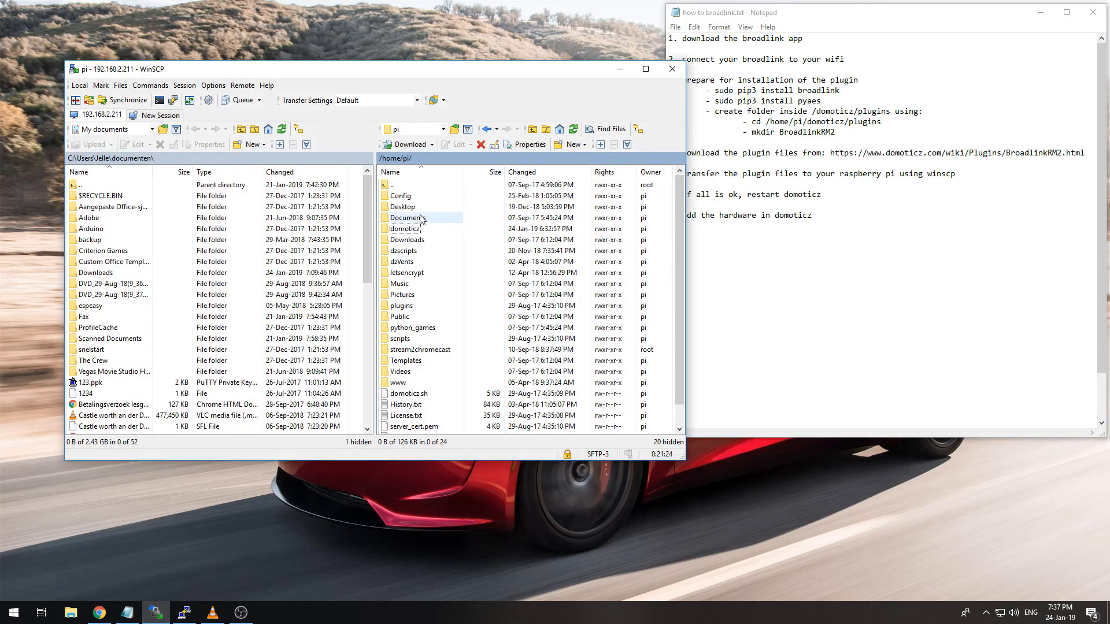
click(404, 228)
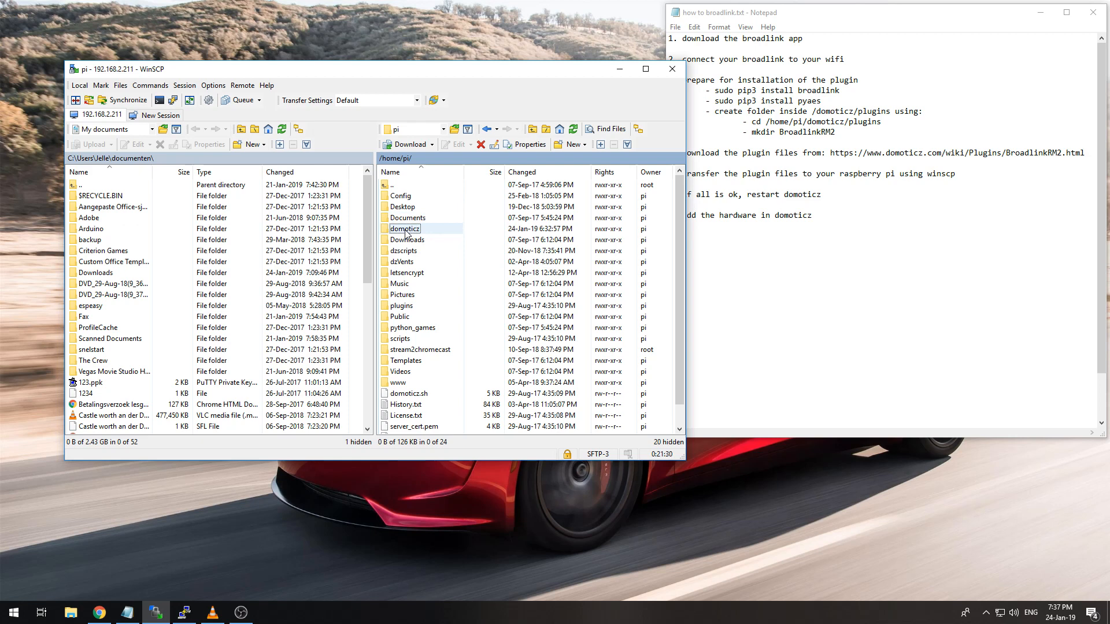
double_click(404, 229)
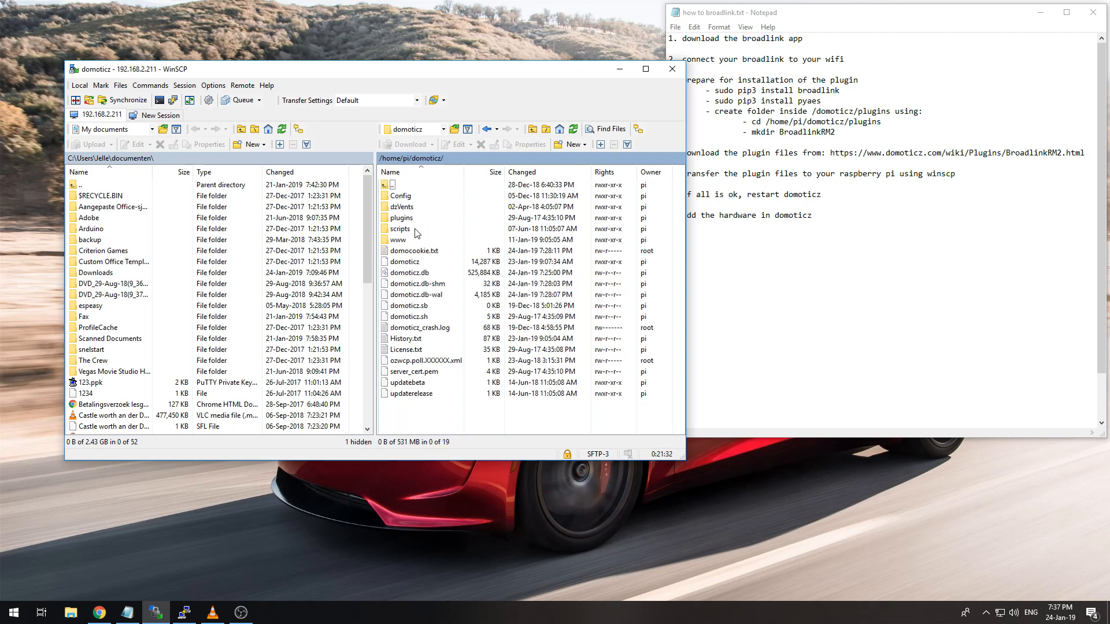
double_click(401, 217)
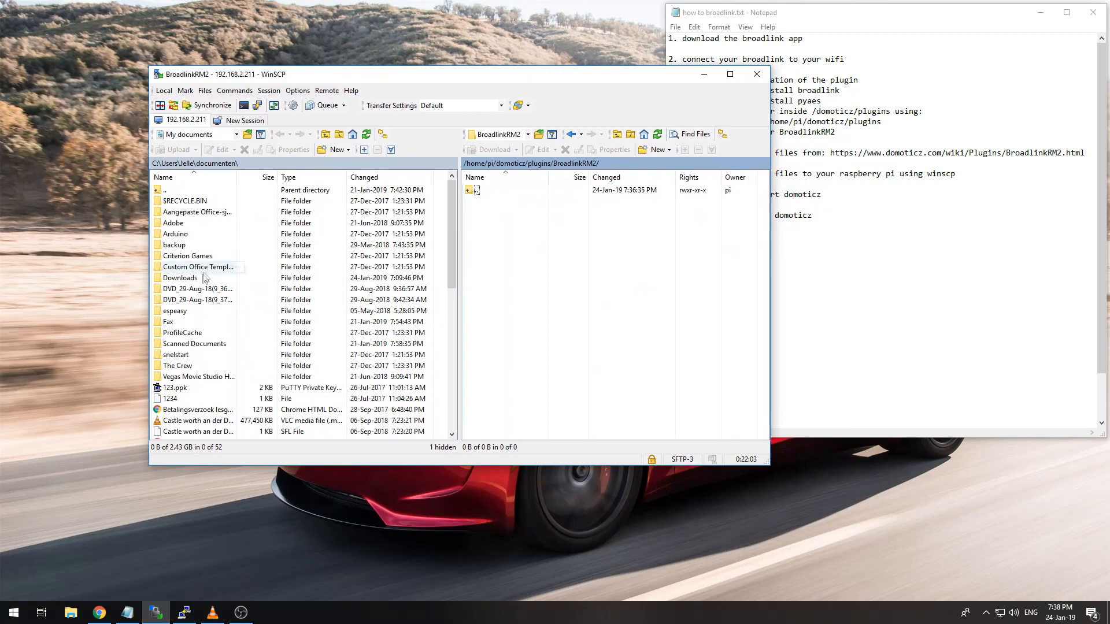
Upload the plugin files from local Downloads into BroadlinkRM2, then close WinSCP.
click(180, 278)
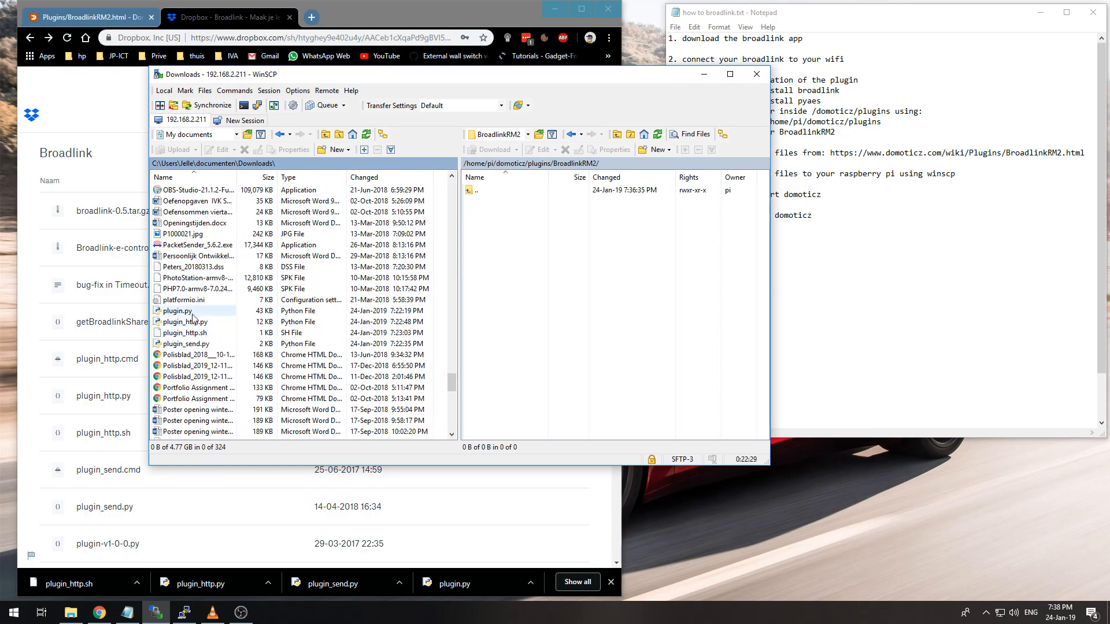
click(186, 344)
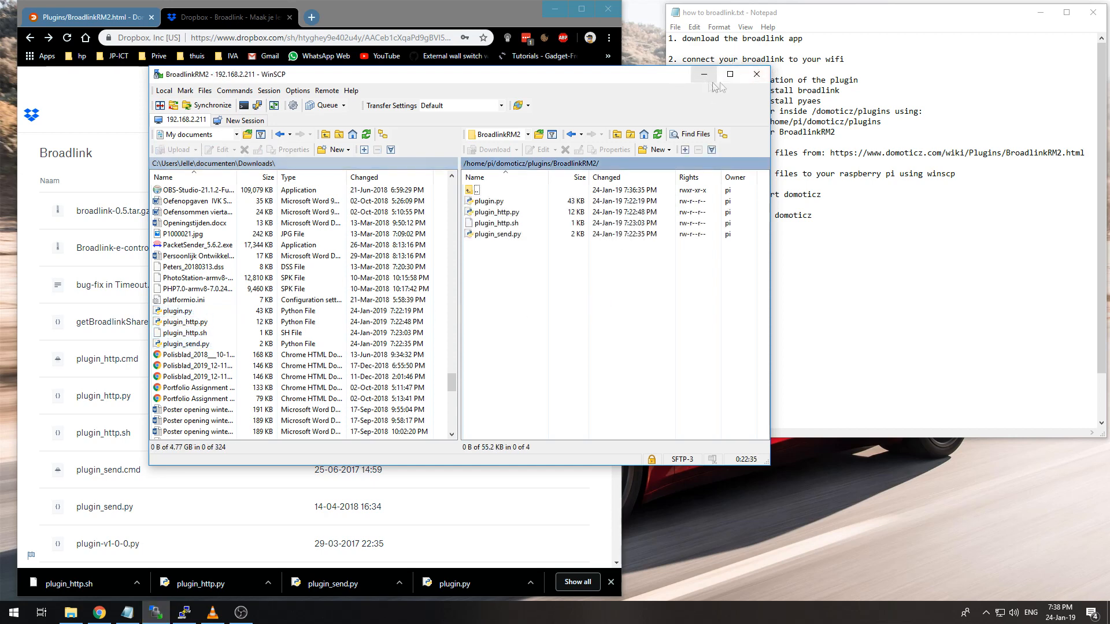
click(756, 74)
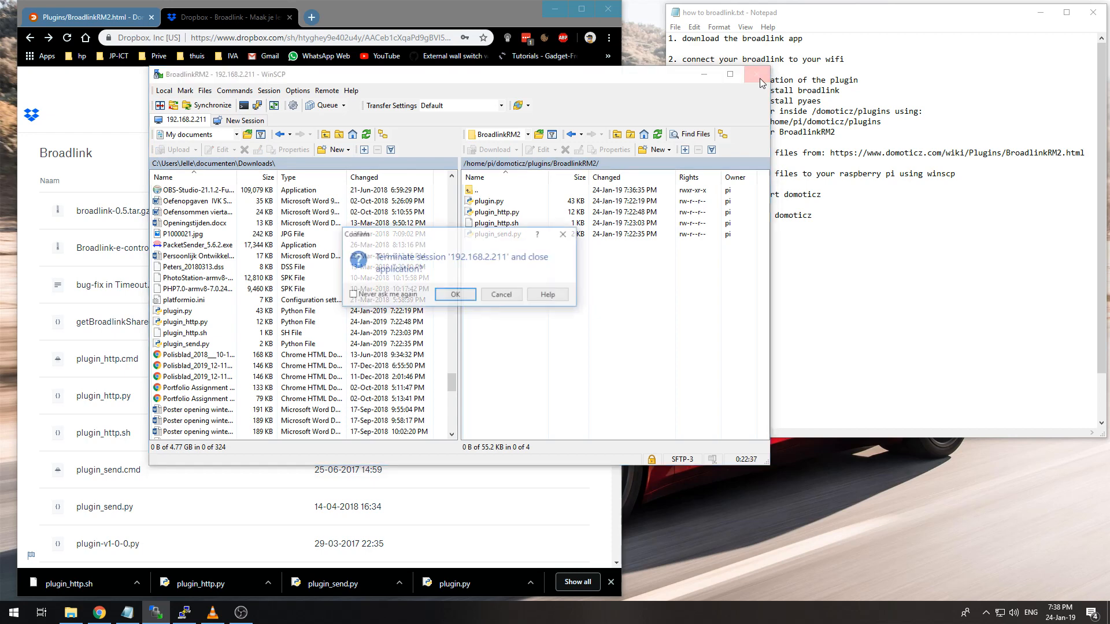
click(454, 293)
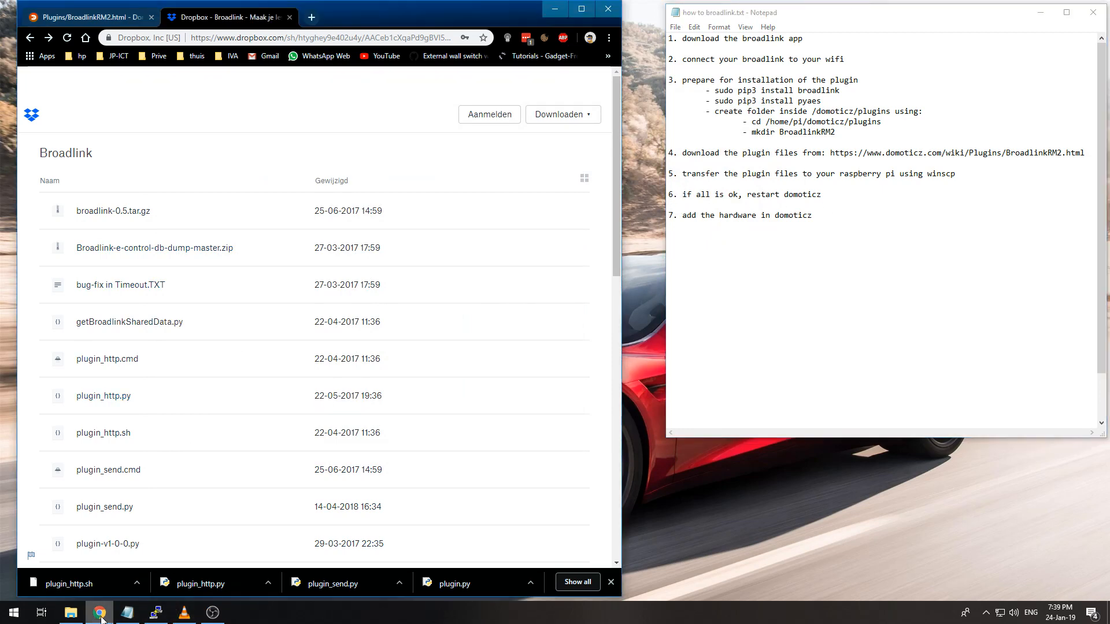
Review the BroadlinkRM2 wiki installation section, then minimize Chrome.
click(85, 17)
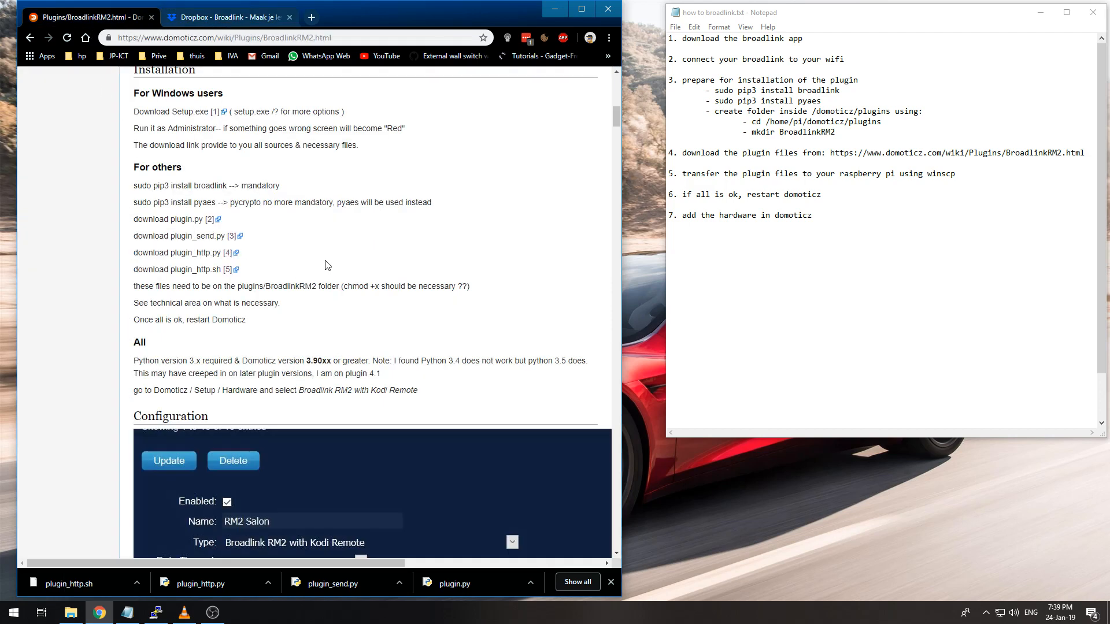
mouse_move(343, 297)
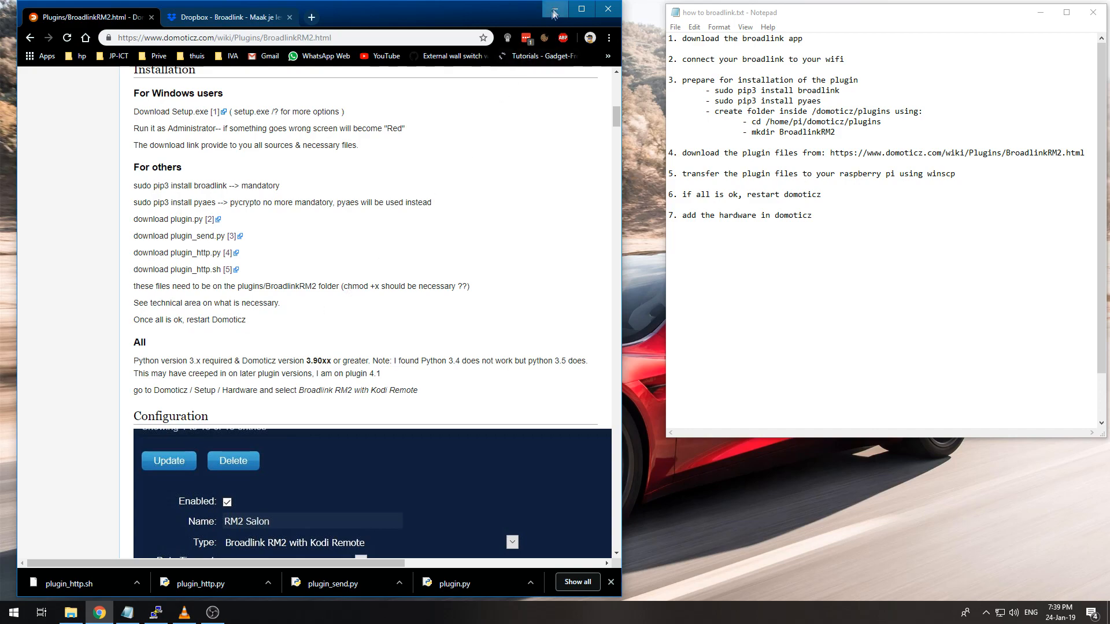
click(554, 8)
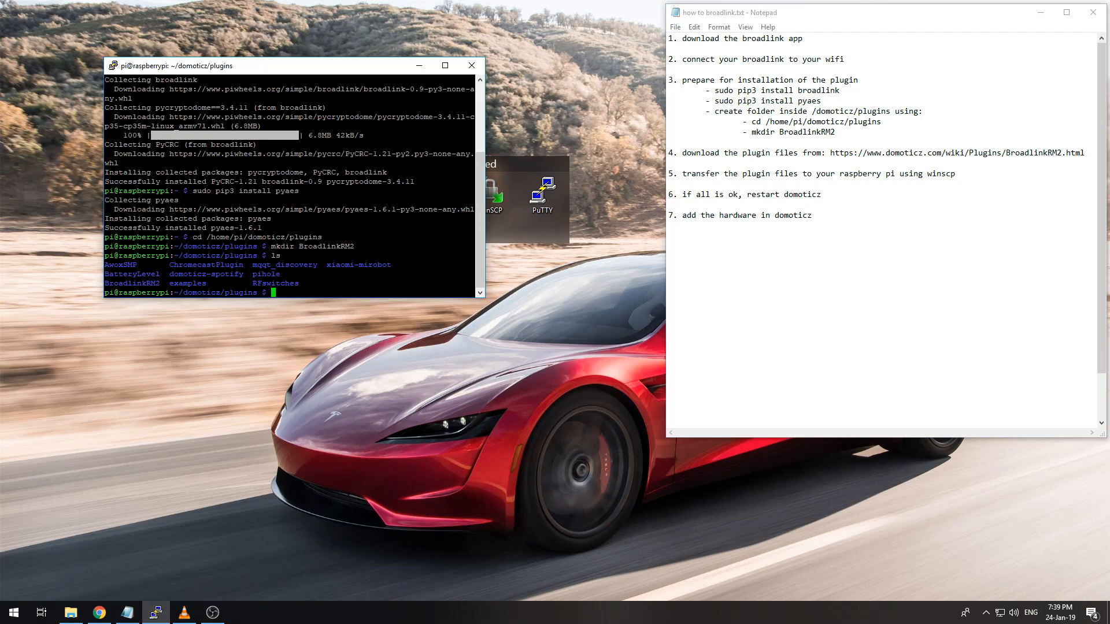
Enter 'sudo service domoticz restart' at the Pi's terminal prompt.
text(sudo service)
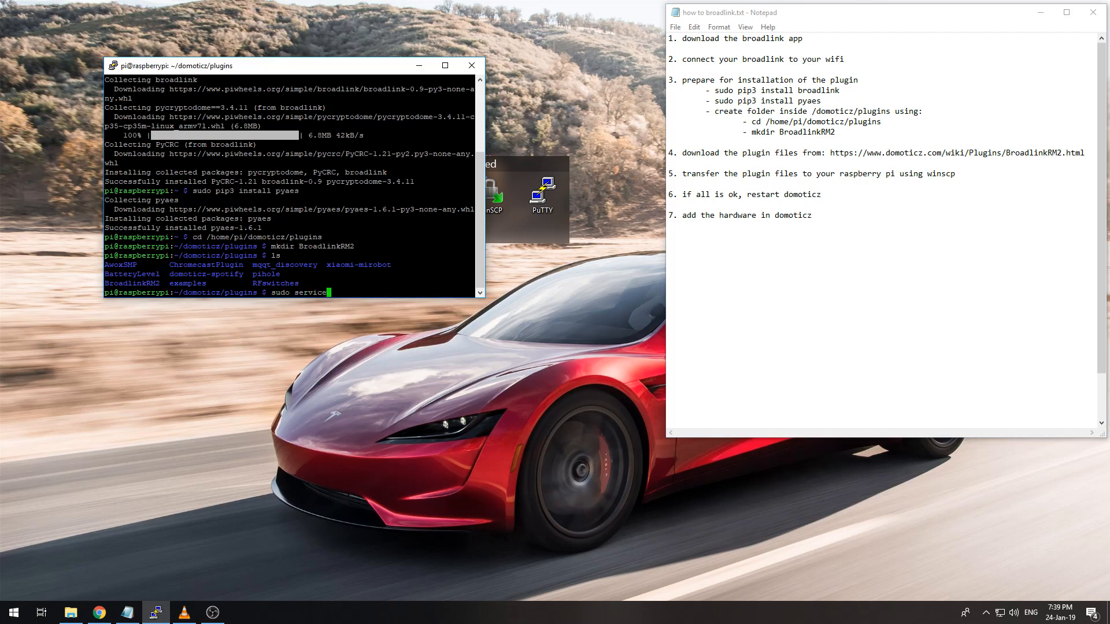
text(domoticz restart)
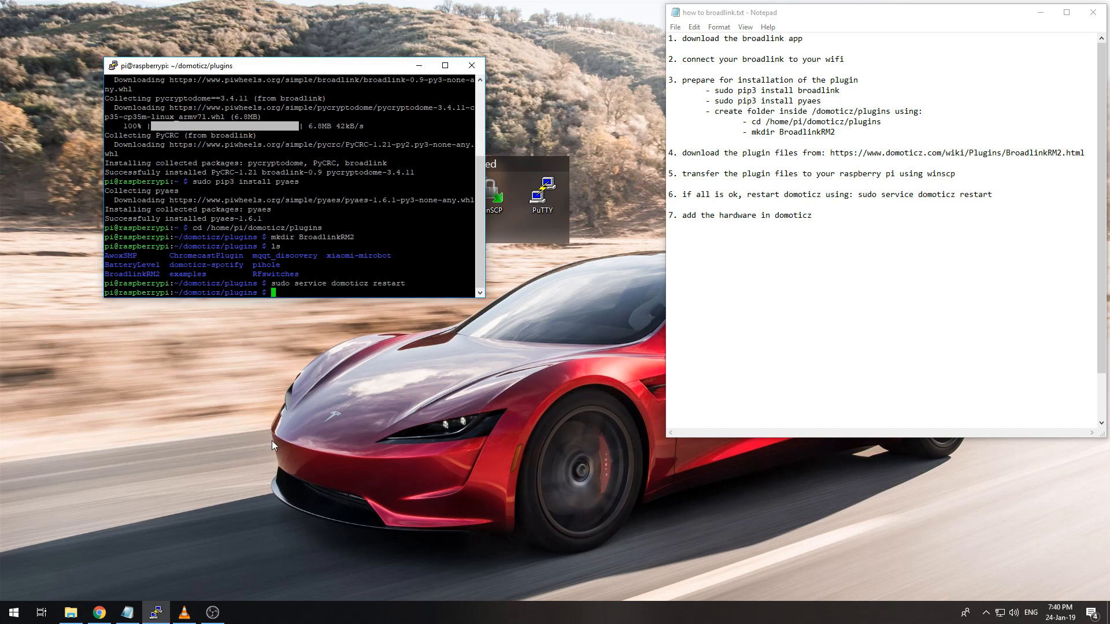
mouse_move(264, 438)
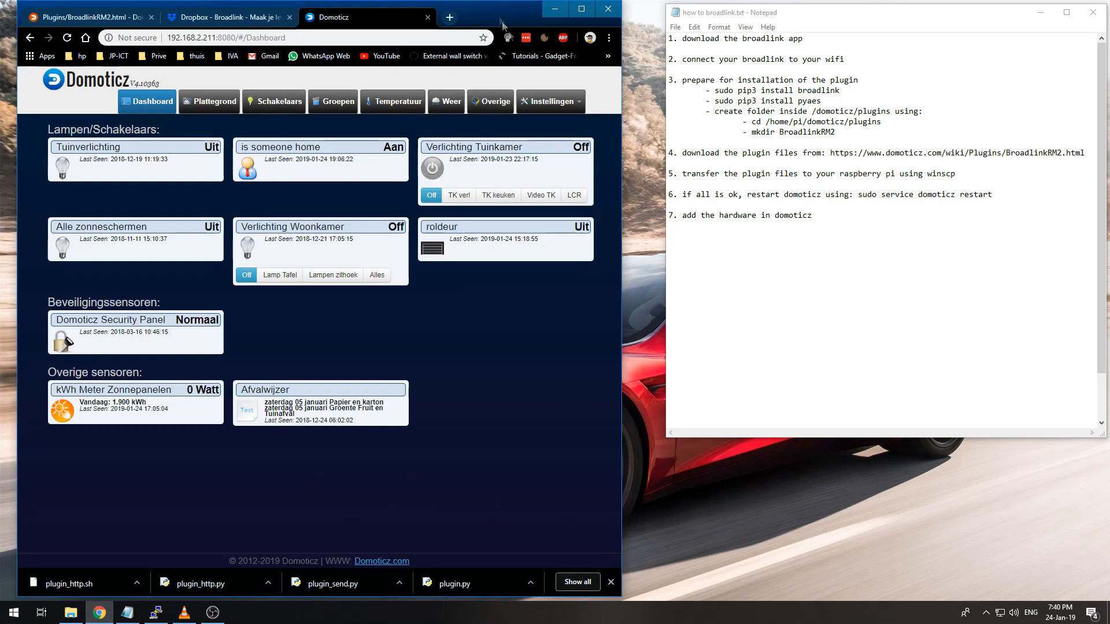
mouse_move(538, 117)
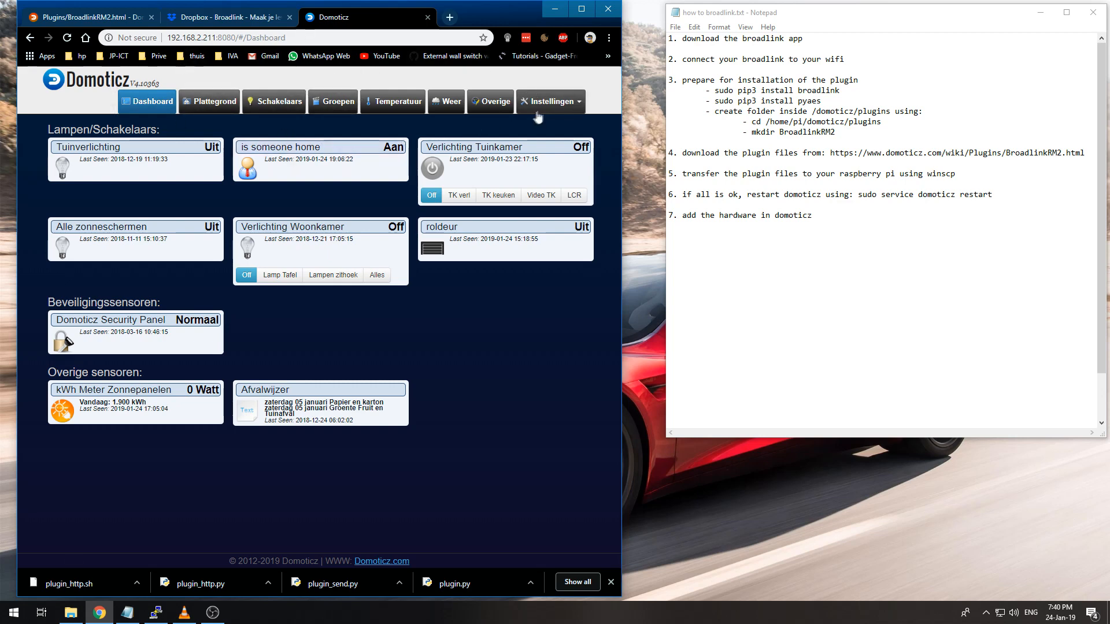
In Setup > Hardware, choose 'Broadlink RM2 with Kodi Remote' as the hardware type.
click(551, 101)
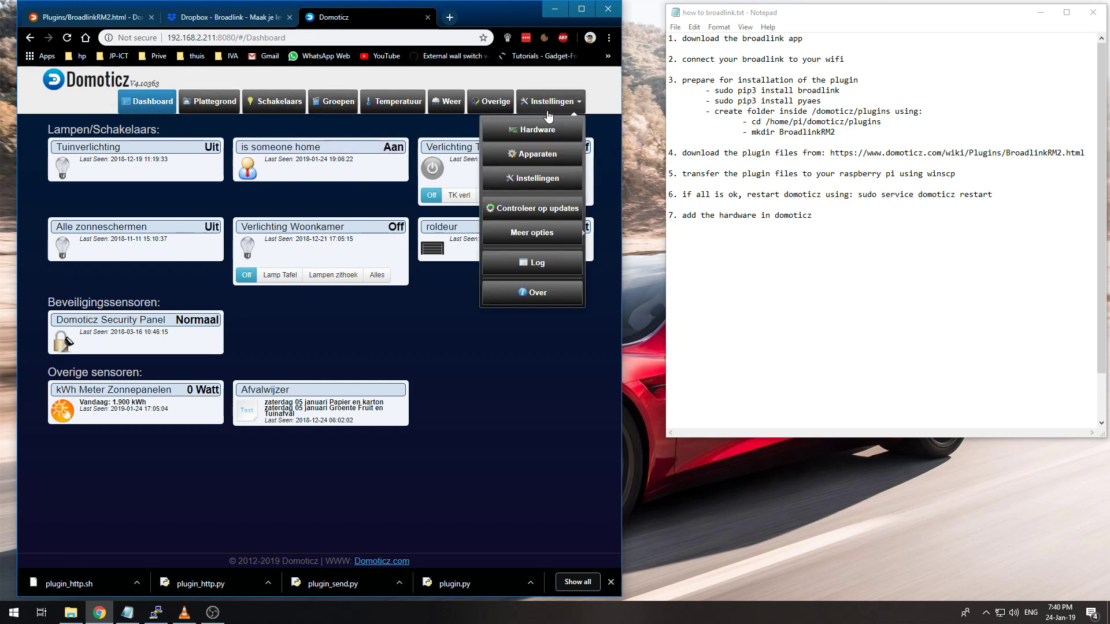
click(537, 129)
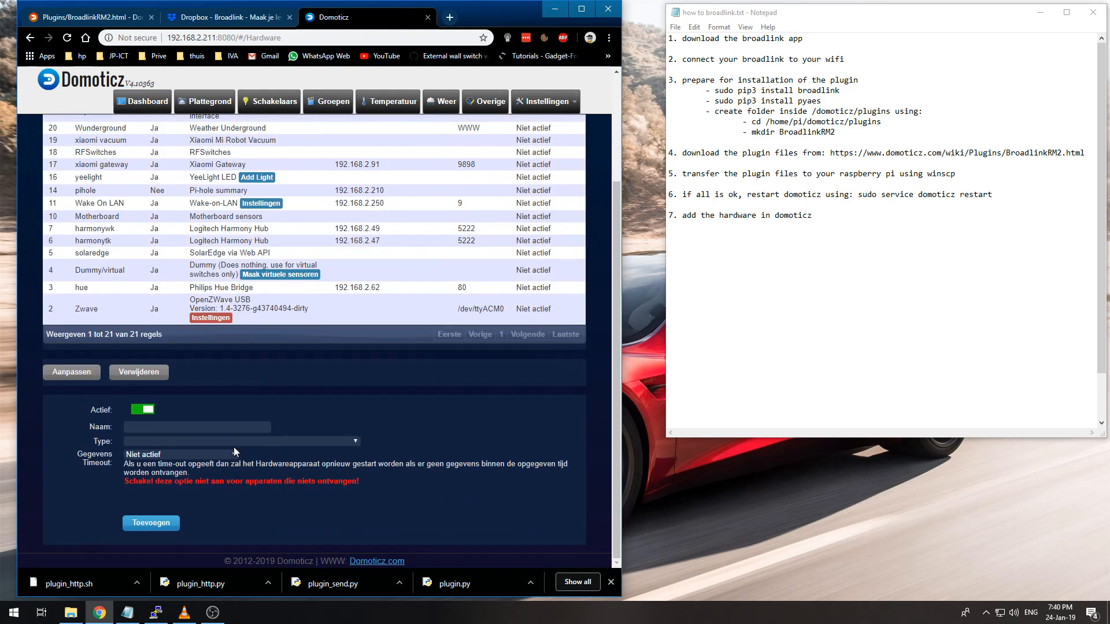
click(241, 441)
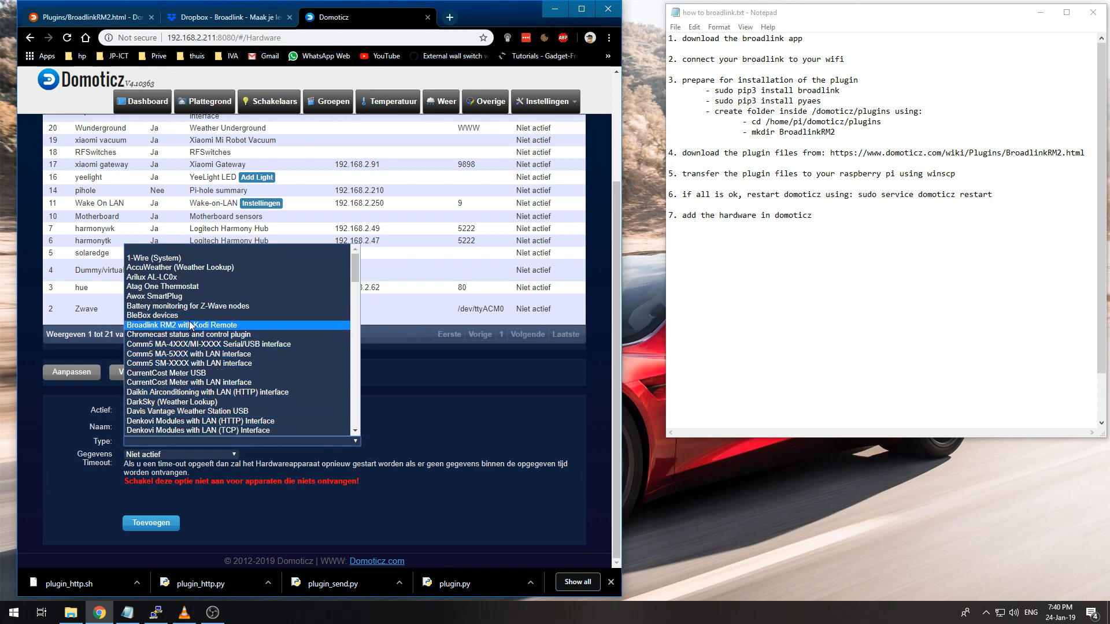
click(181, 325)
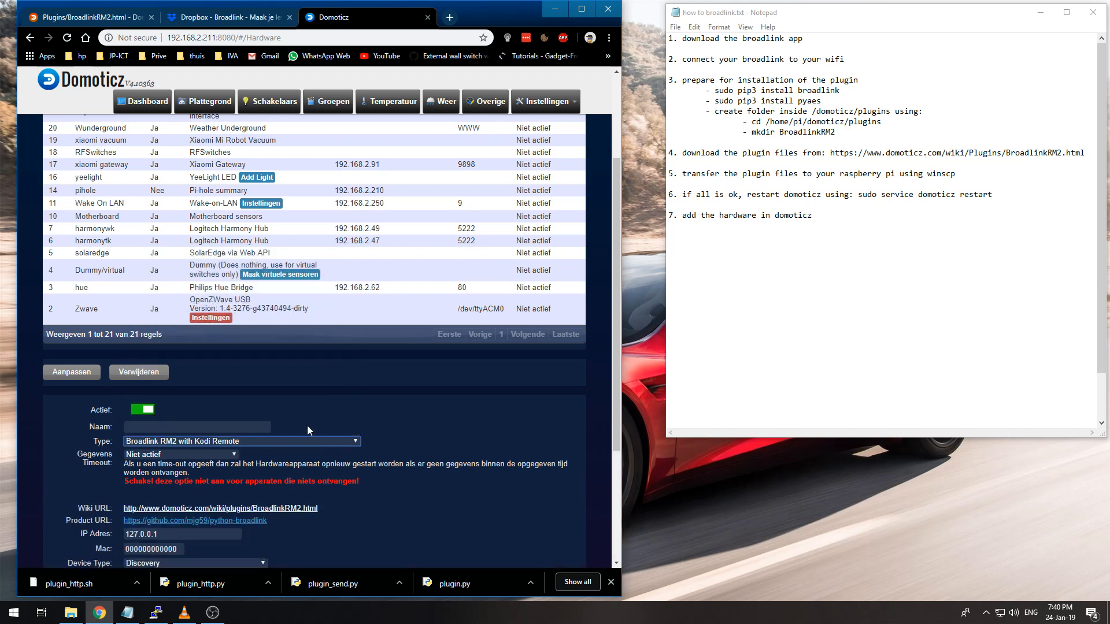
Set device type to Remote Control RM2/RM mini3 and IP address to 192.168.2.172.
click(195, 378)
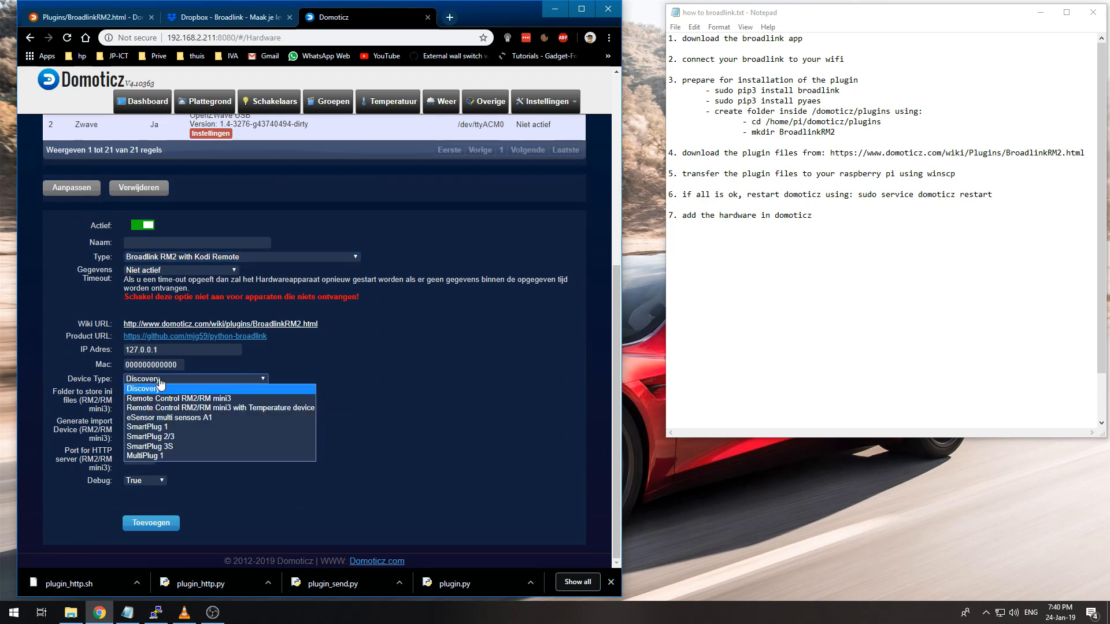
mouse_move(225, 384)
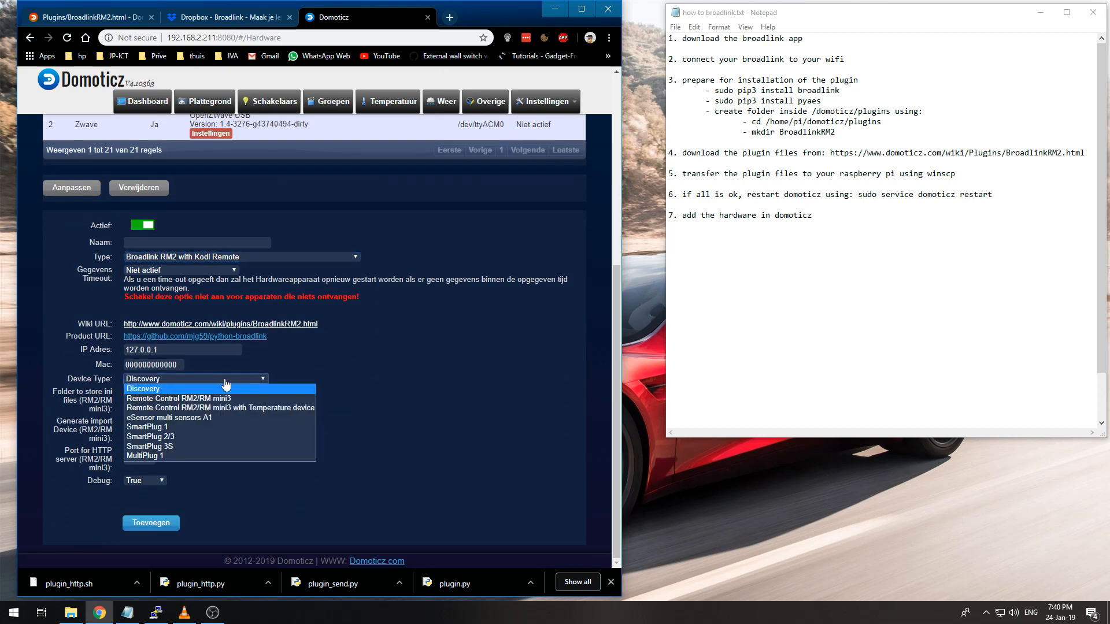
mouse_move(241, 412)
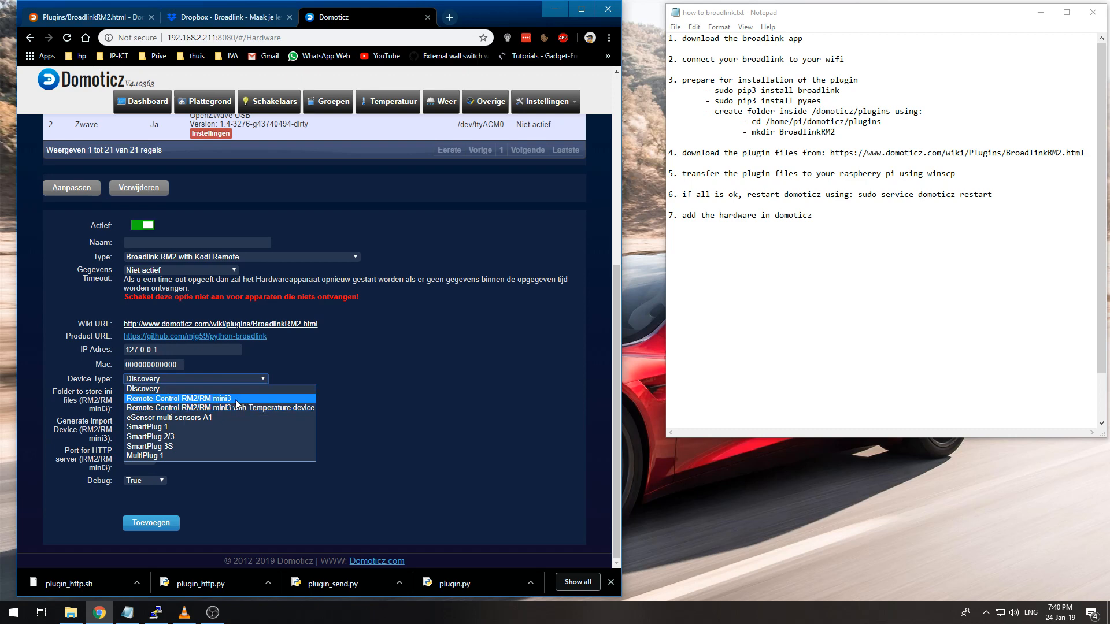
click(179, 398)
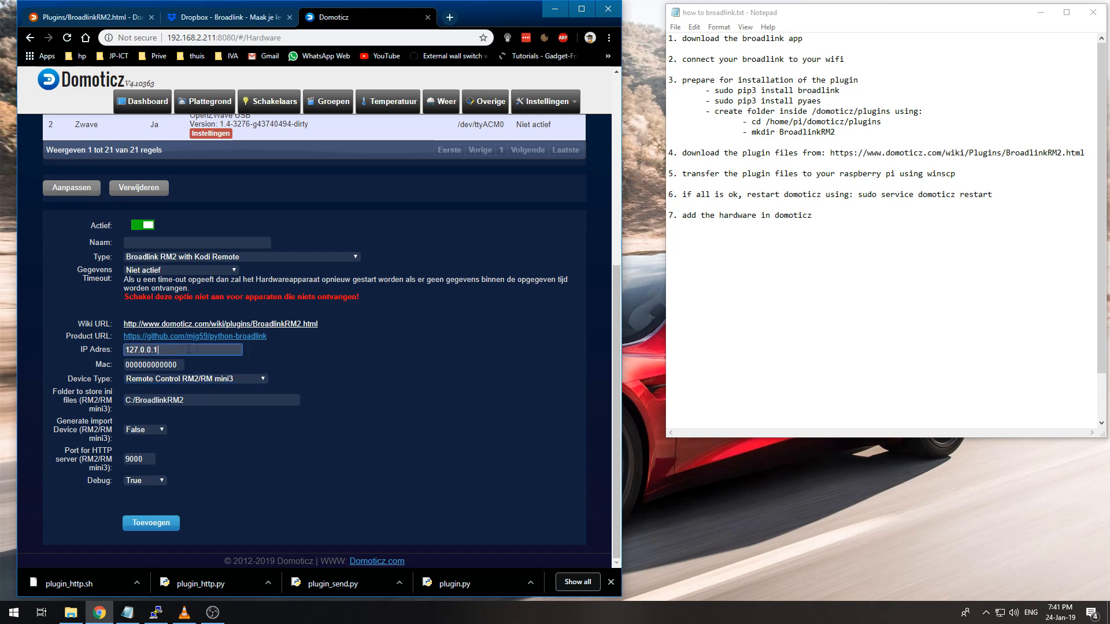
triple_click(182, 350)
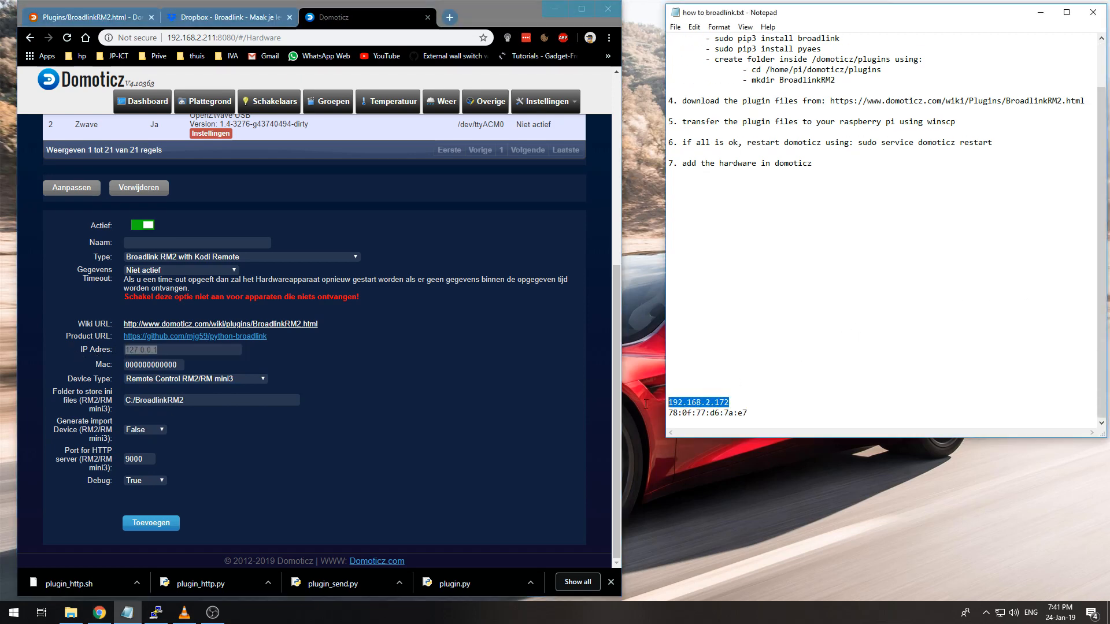
click(181, 349)
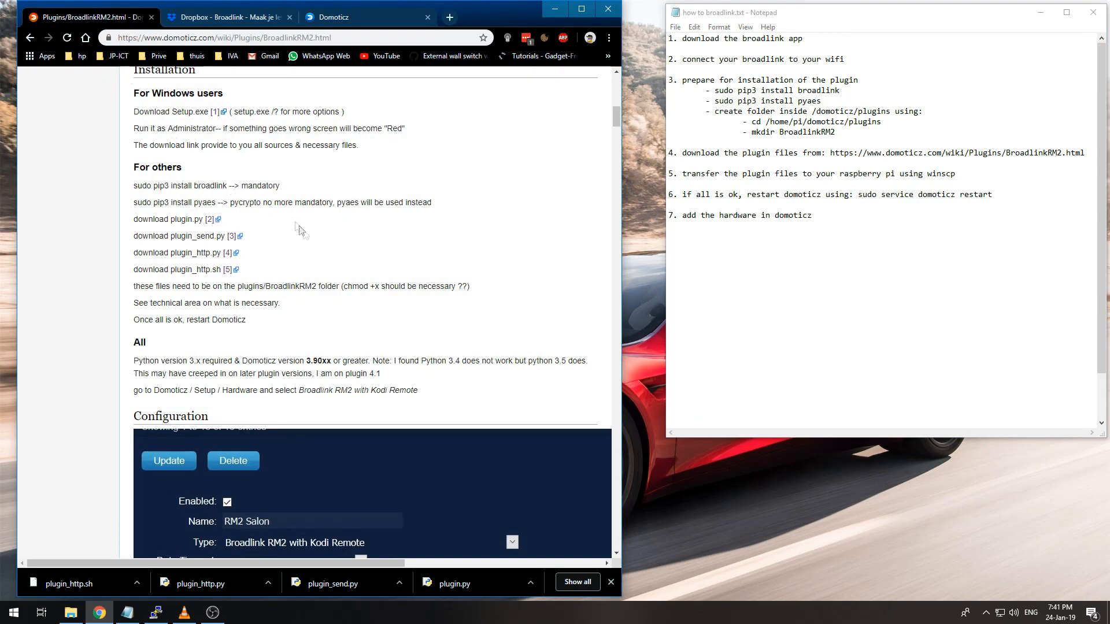
Enter MAC address 780f77d67ae7 and check the wiki page, then return to the form.
scroll(down, 3)
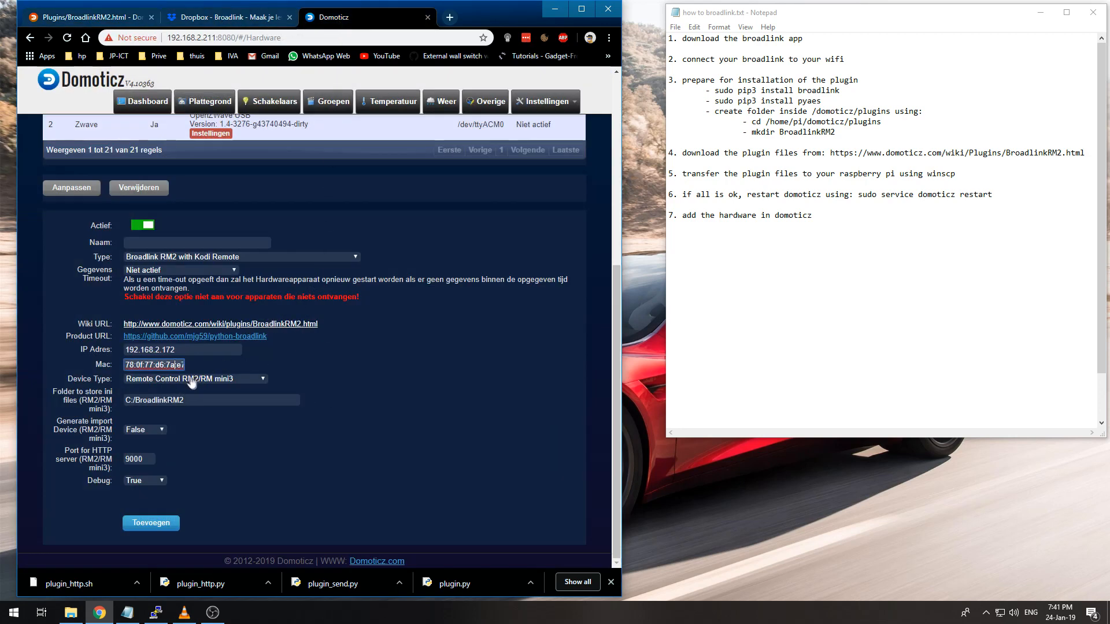
text(7)
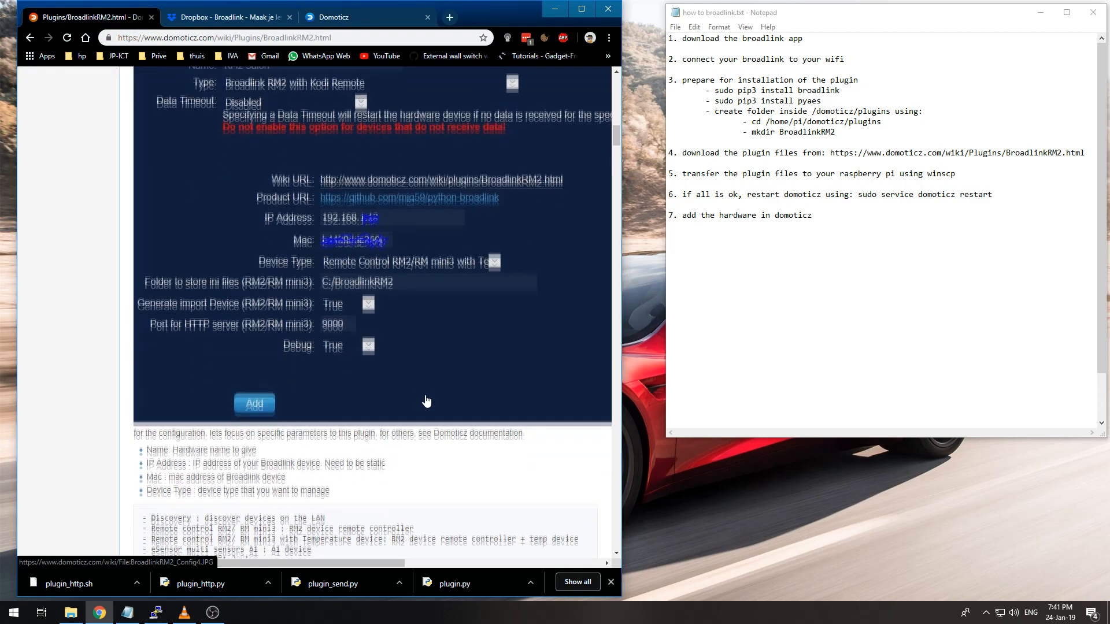
scroll(down, 3)
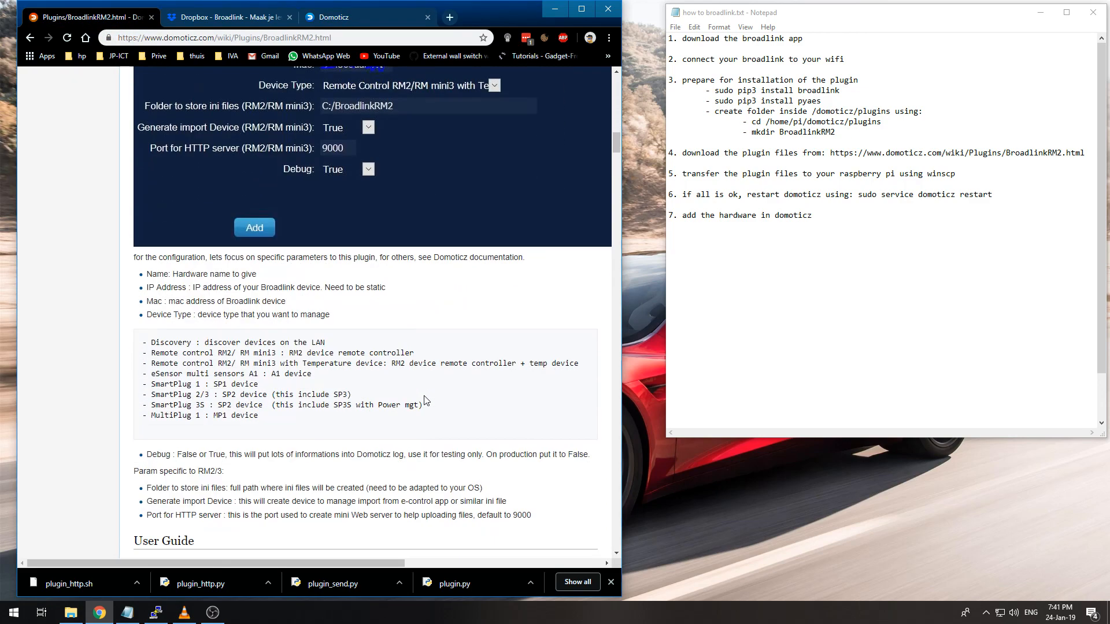
mouse_move(401, 382)
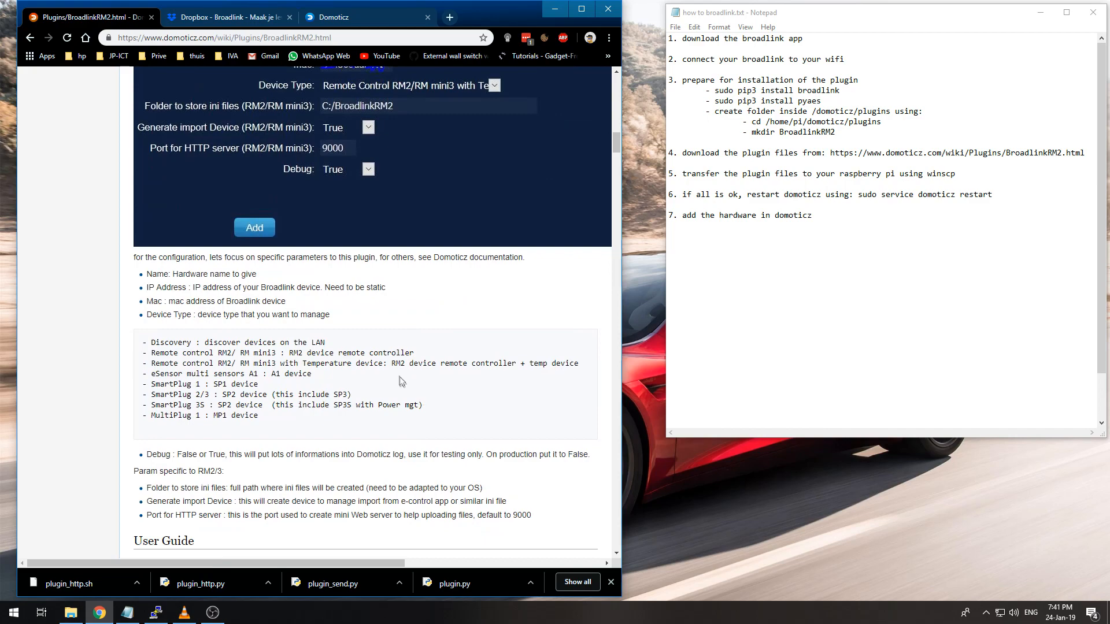
scroll(down, 3)
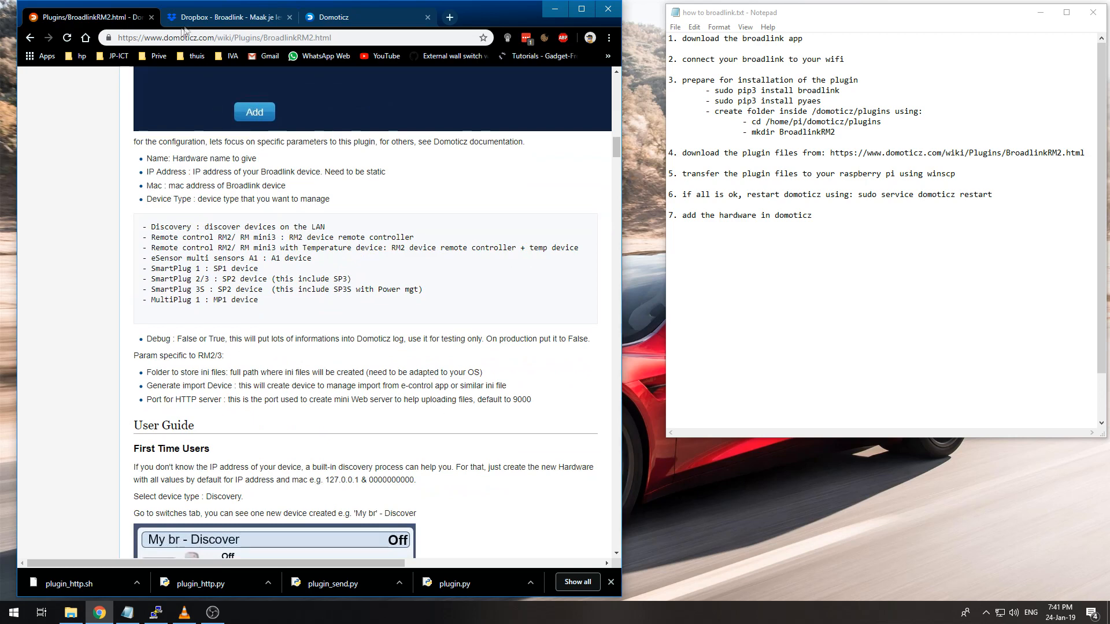
click(346, 17)
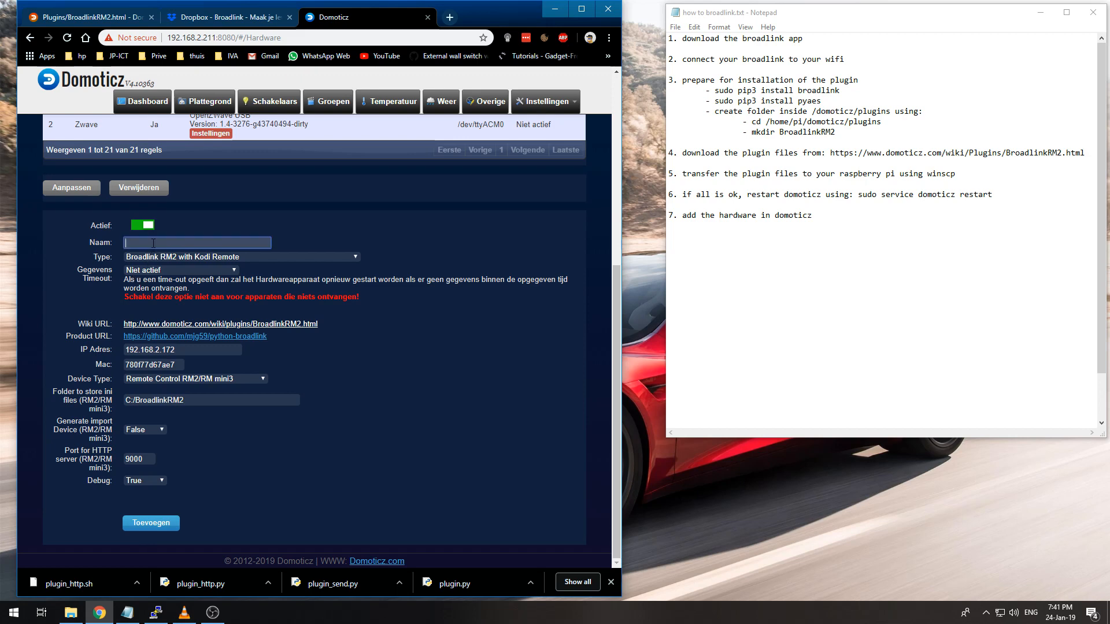
Name the Broadlink RM2 hardware 'broadlink 1' and add it.
text(broadlink 1)
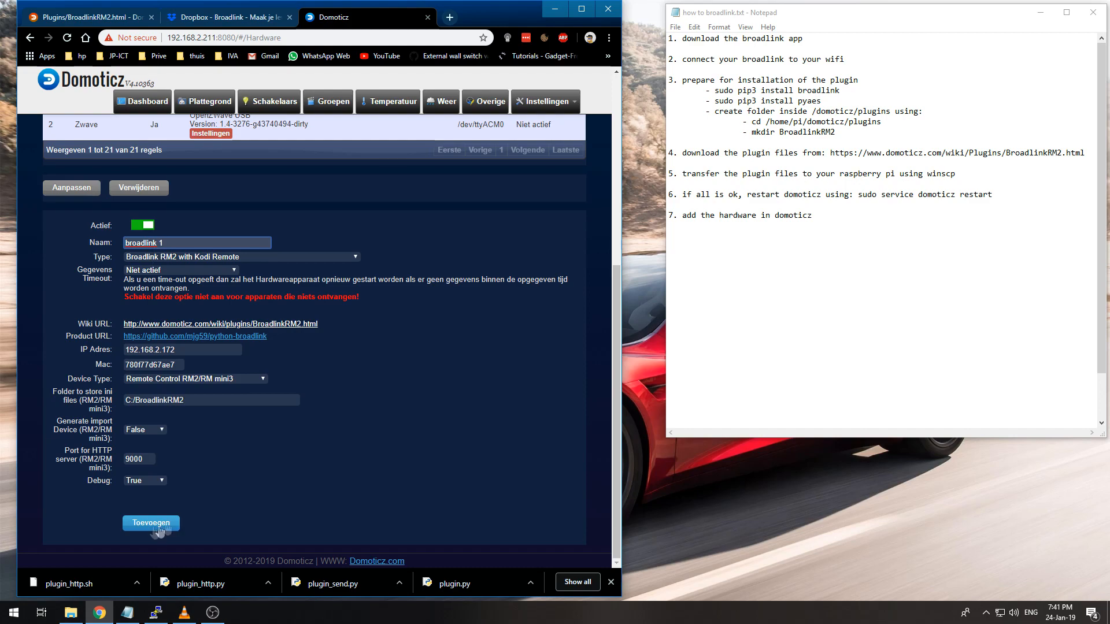
click(151, 522)
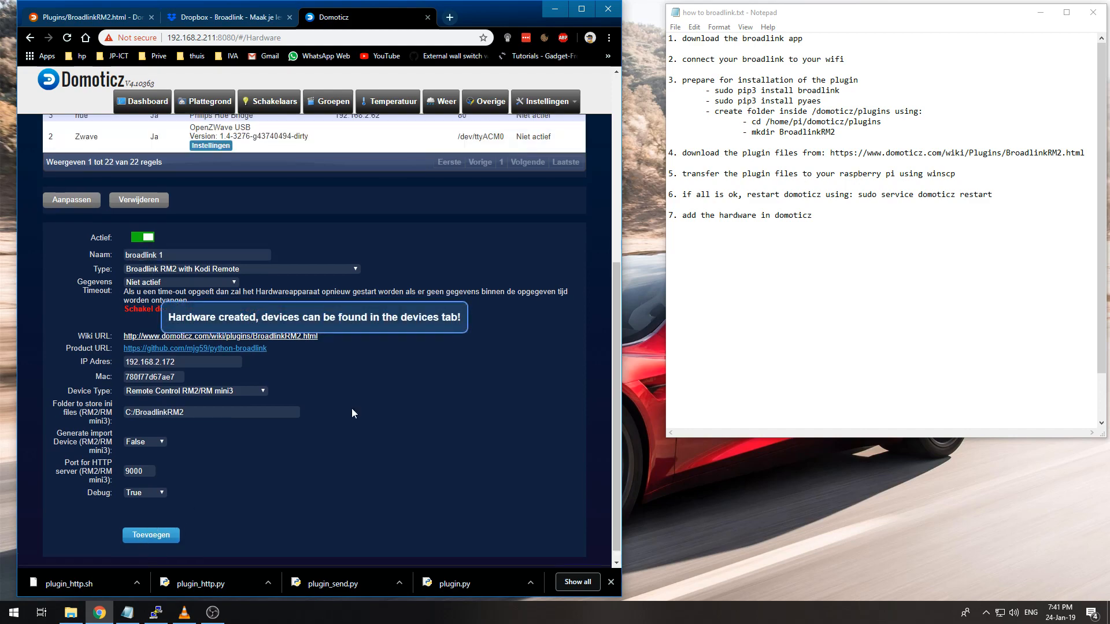
click(150, 534)
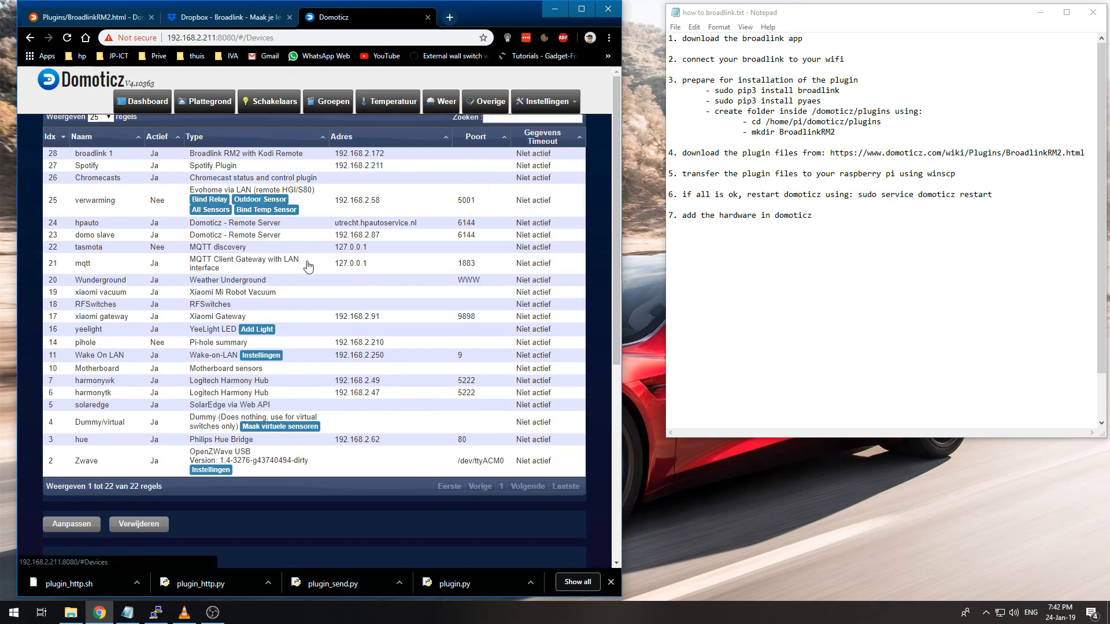
List all devices sorted by Idx descending and select the broadlink 1 - Command name.
click(82, 136)
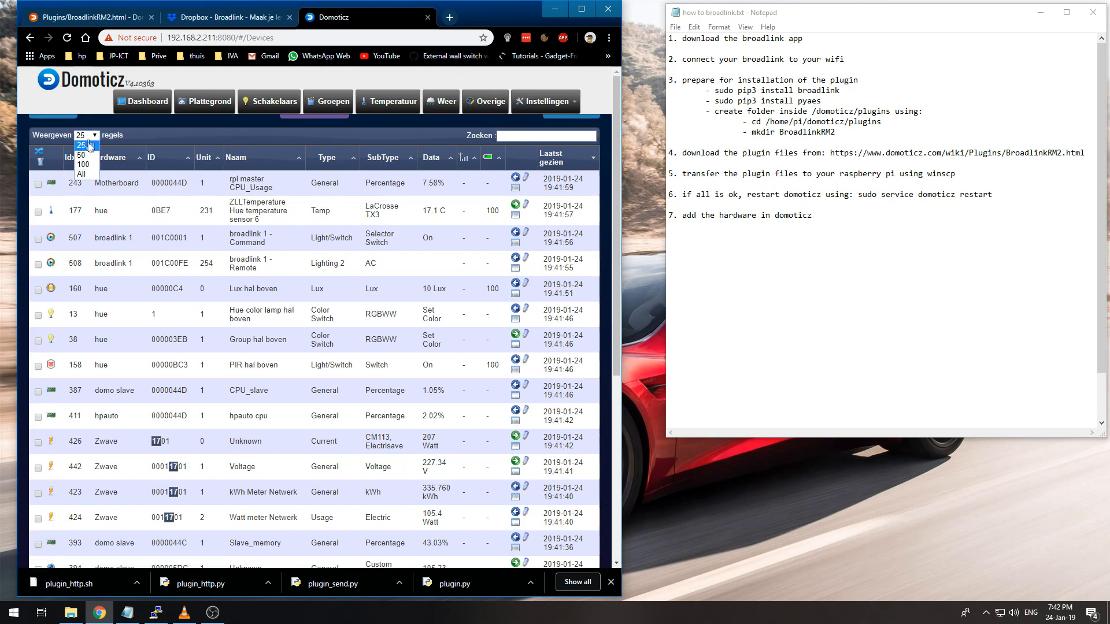
click(82, 174)
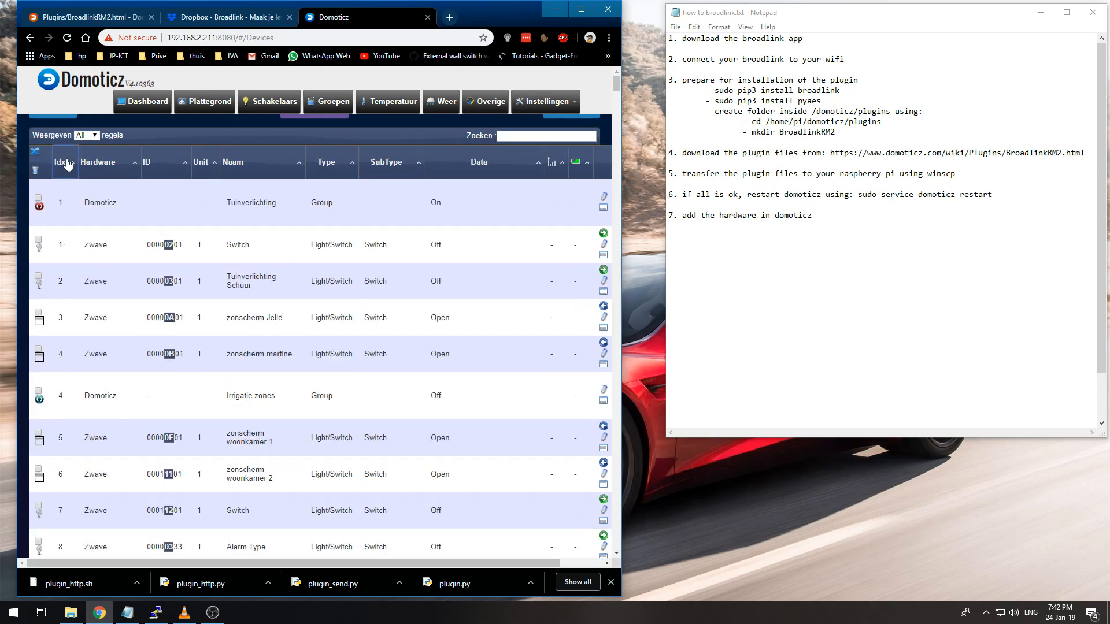
click(60, 162)
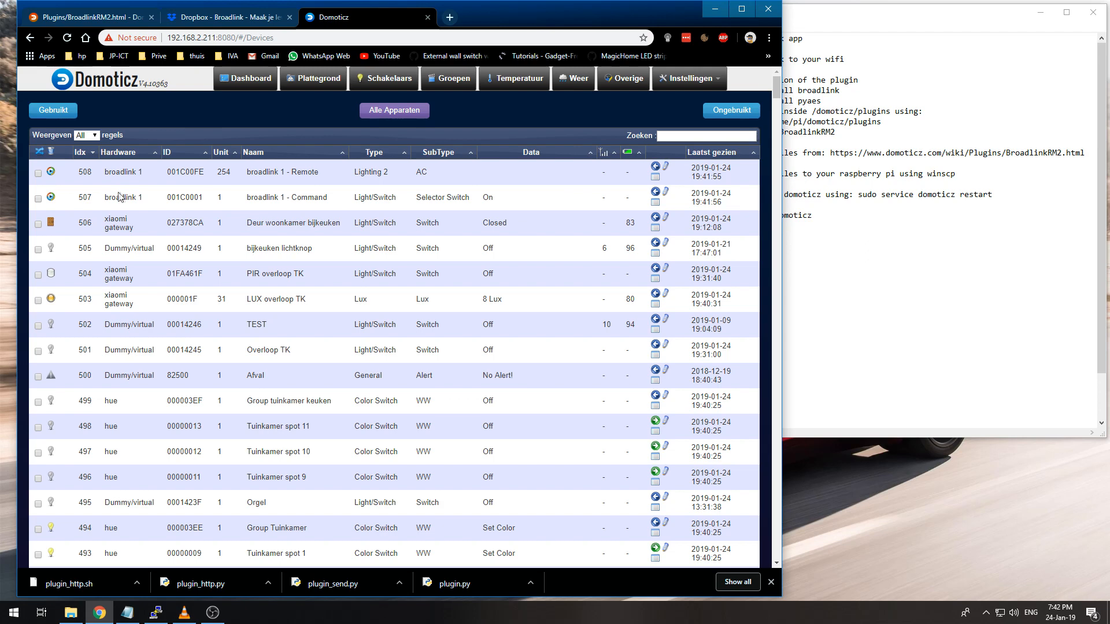
double_click(286, 197)
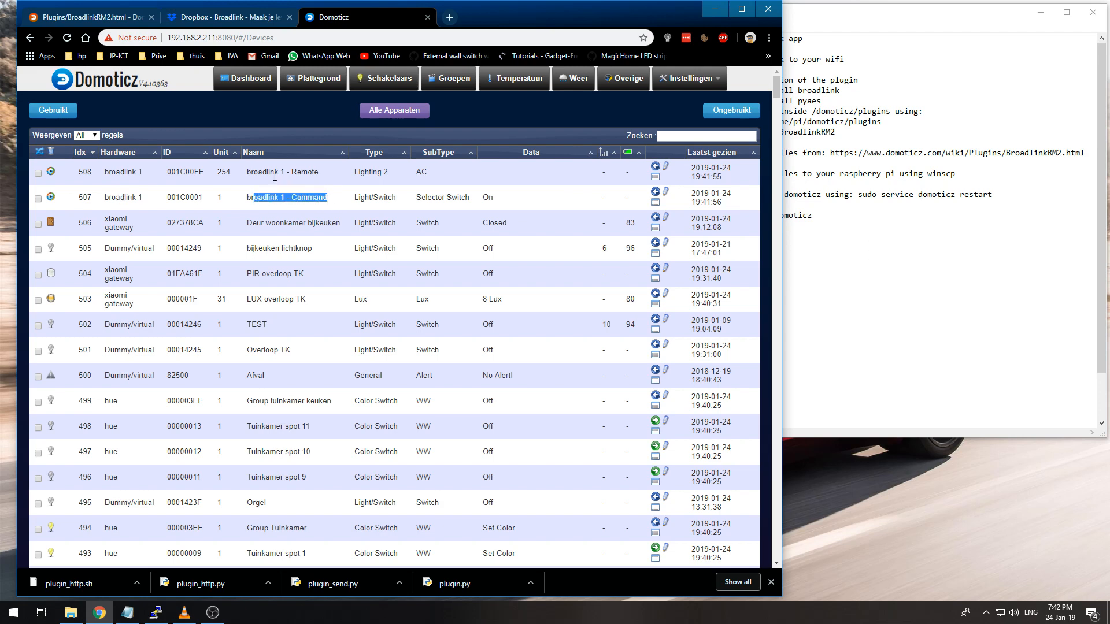
mouse_move(385, 78)
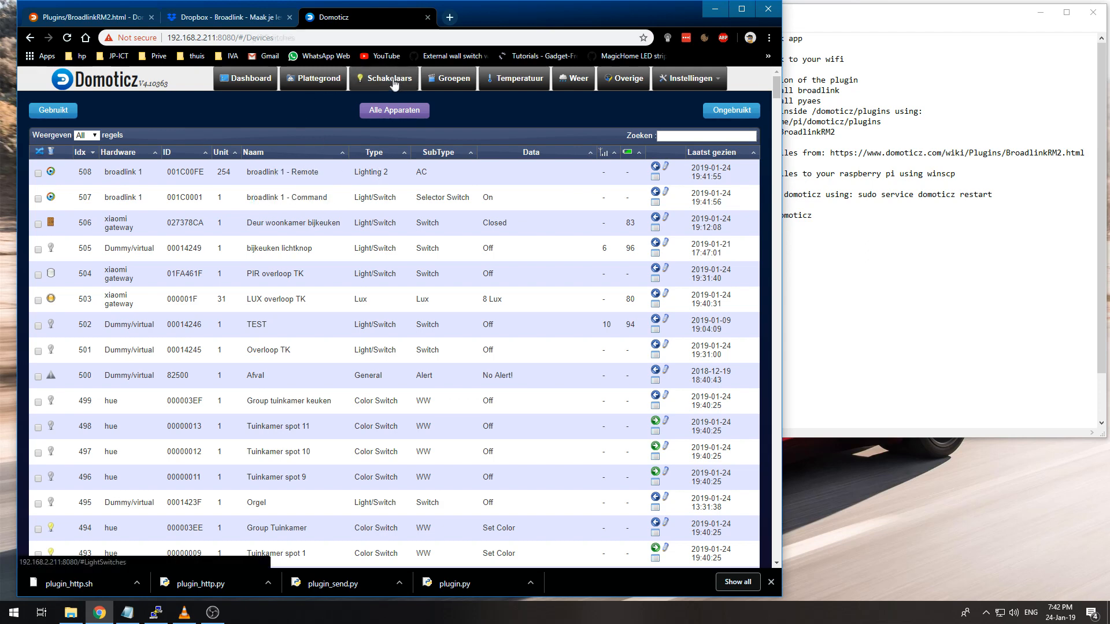
Scroll the Schakelaars page down to the broadlink 1 - Command and Remote tiles.
click(385, 78)
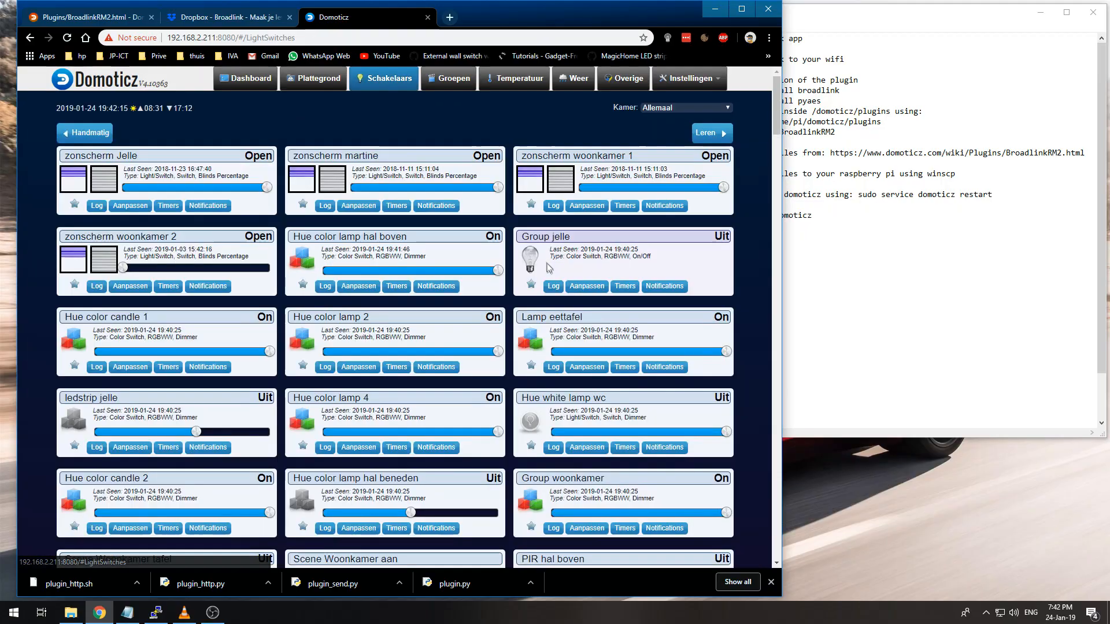
scroll(down, 3)
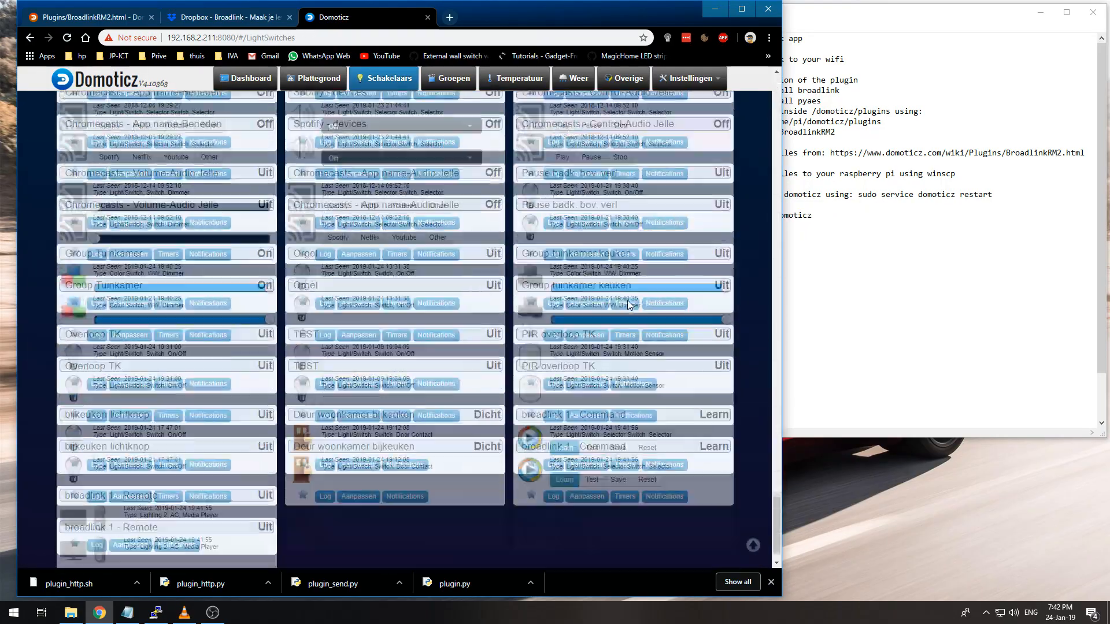
scroll(down, 3)
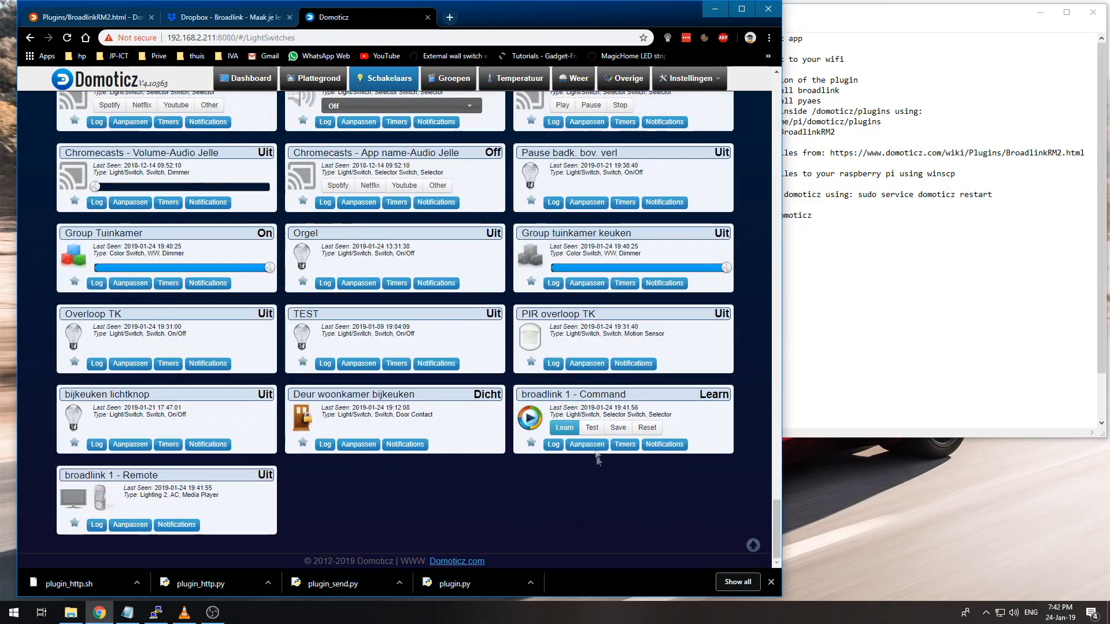